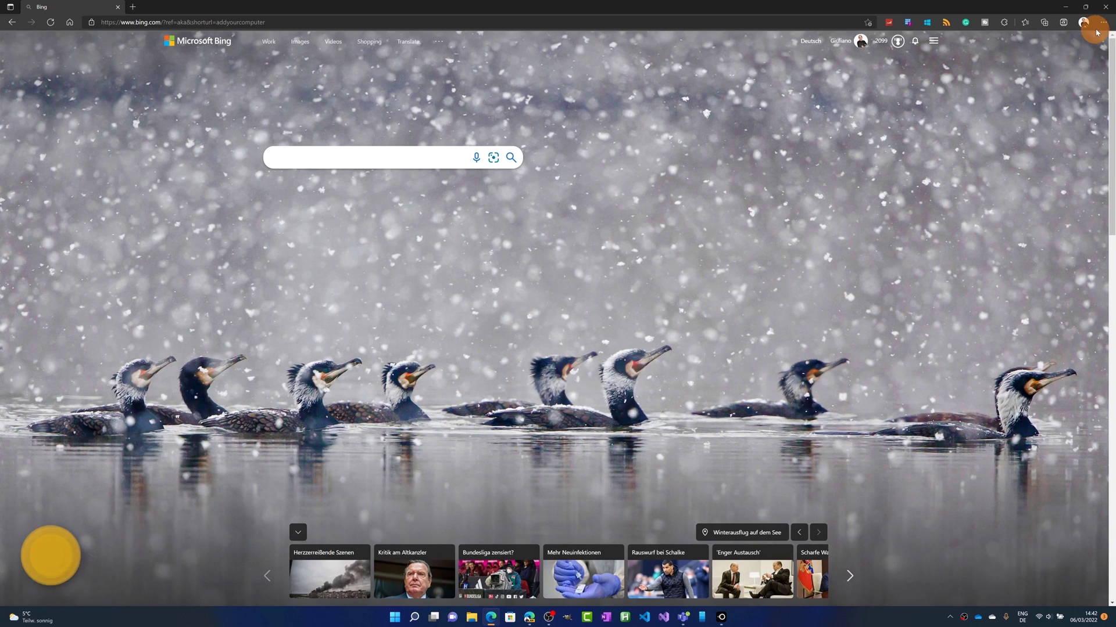
# Bring up Edge's Settings page from the browser's main menu
pyautogui.click(1102, 23)
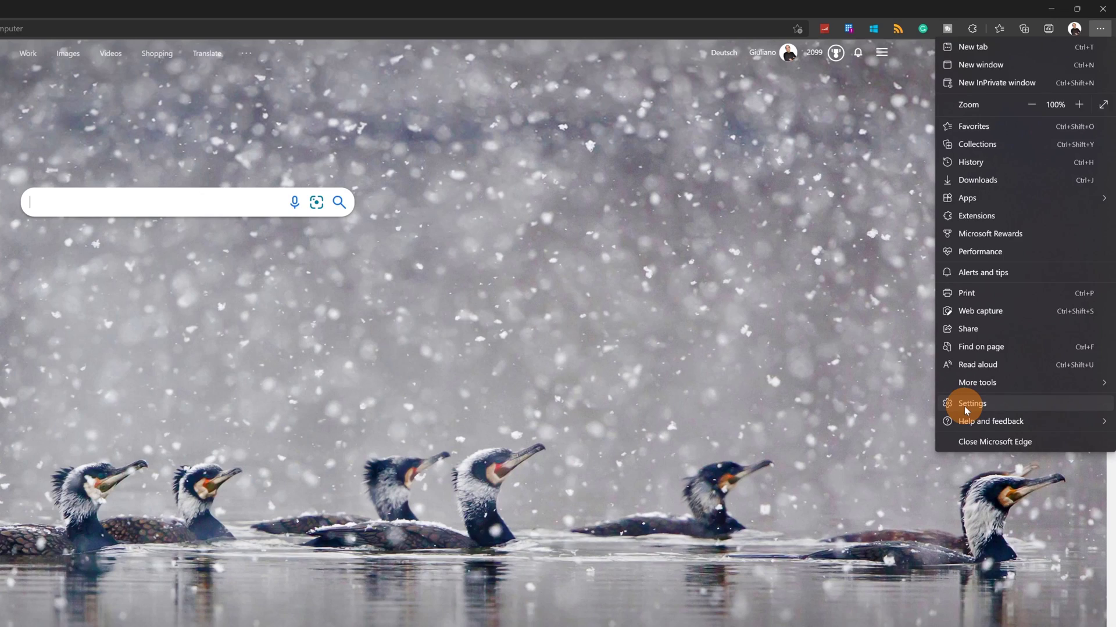
pyautogui.click(971, 404)
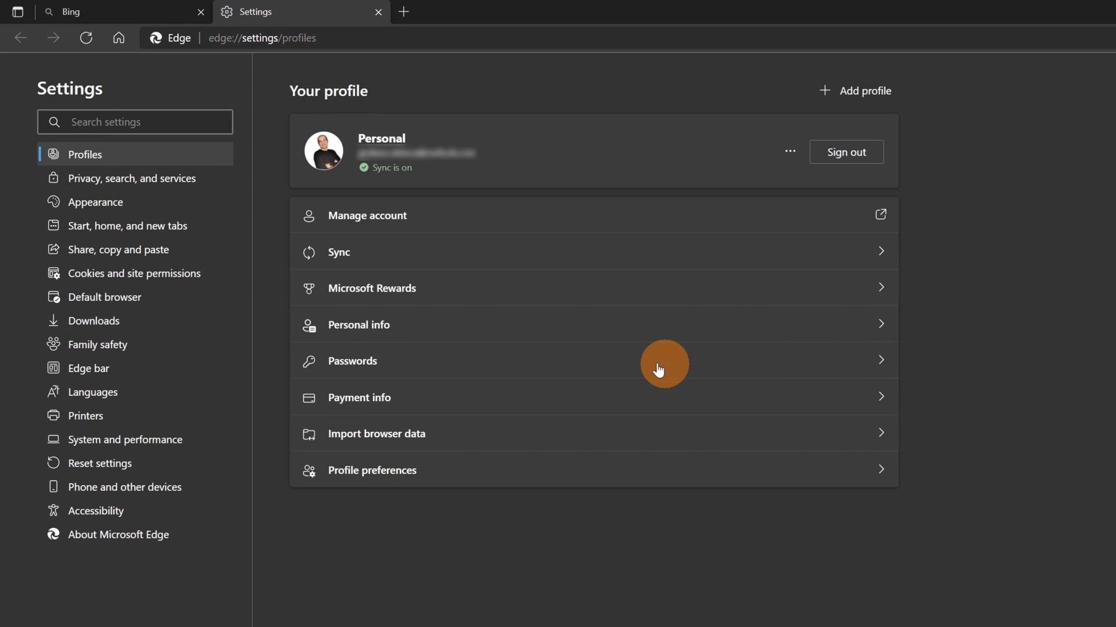
pyautogui.moveTo(462, 287)
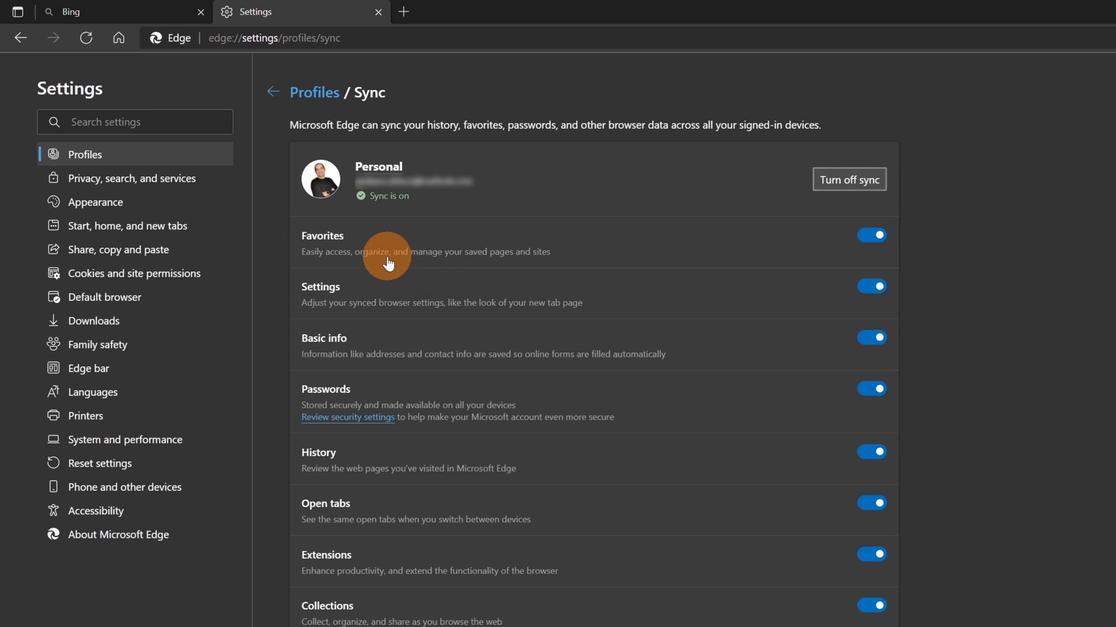
pyautogui.moveTo(625, 200)
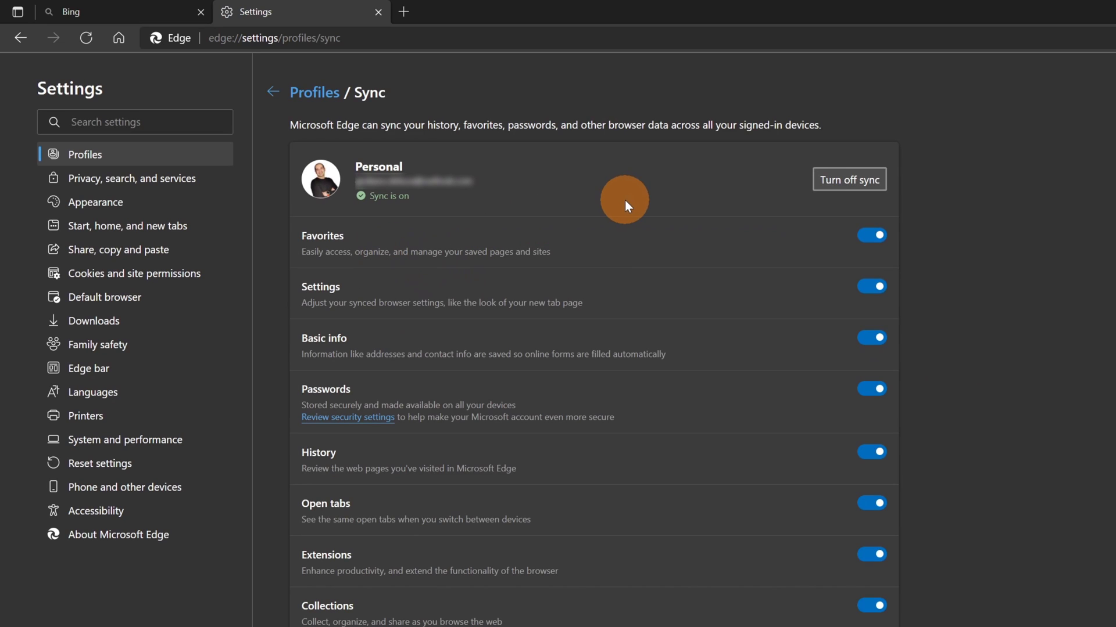
pyautogui.moveTo(684, 194)
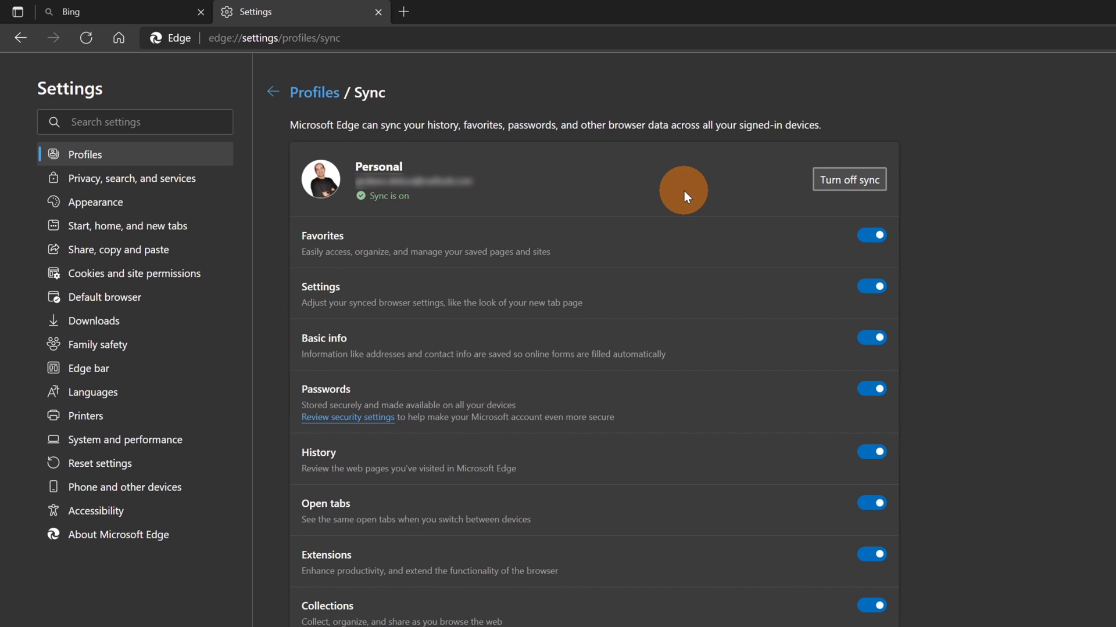
pyautogui.moveTo(480, 176)
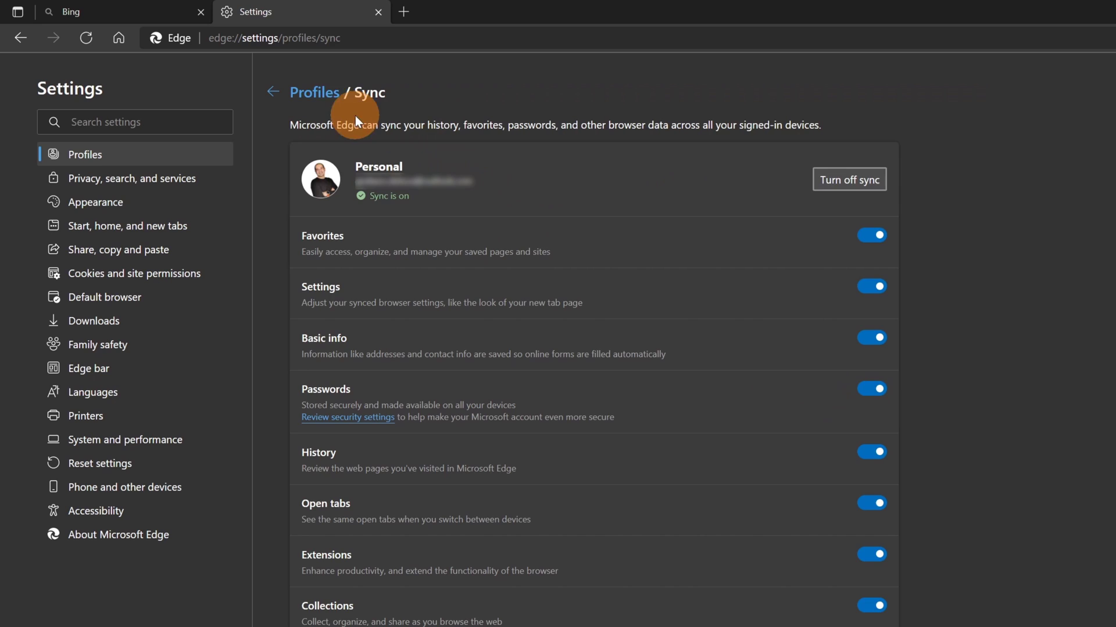
# Review the password settings, toggling Offer to save passwords off and on, and reach the saved passwords list
pyautogui.click(273, 92)
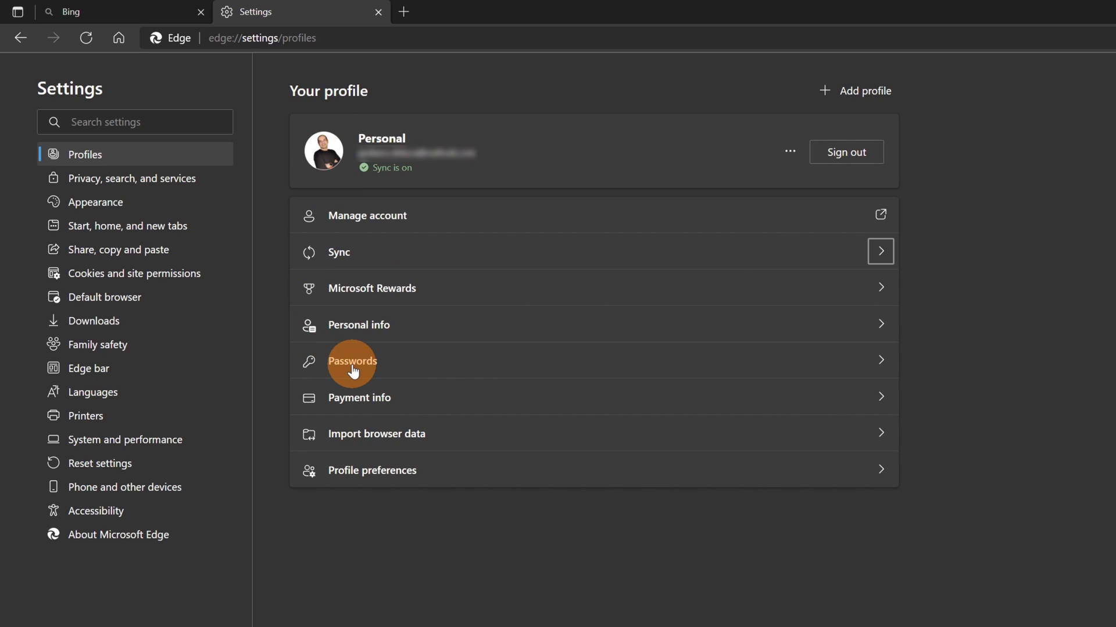
pyautogui.click(351, 361)
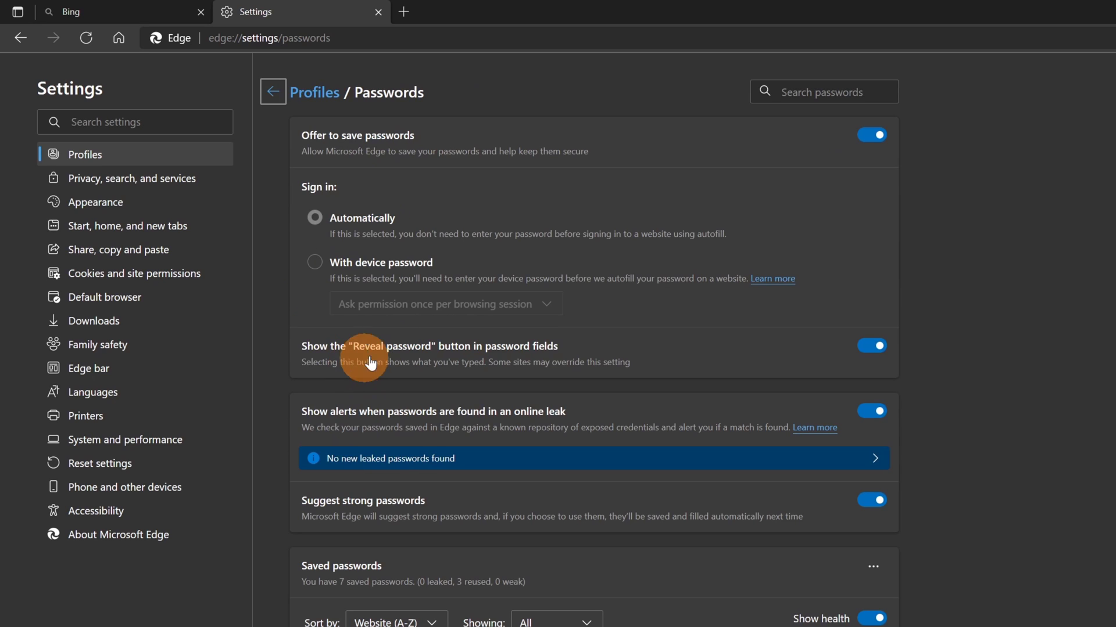
pyautogui.click(870, 134)
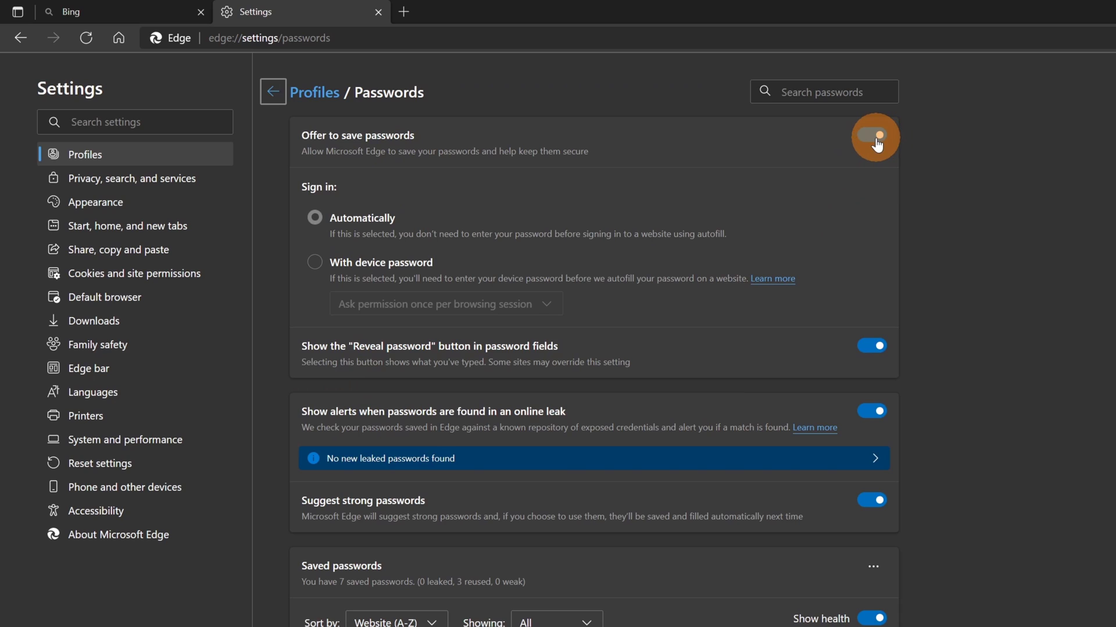
pyautogui.click(871, 135)
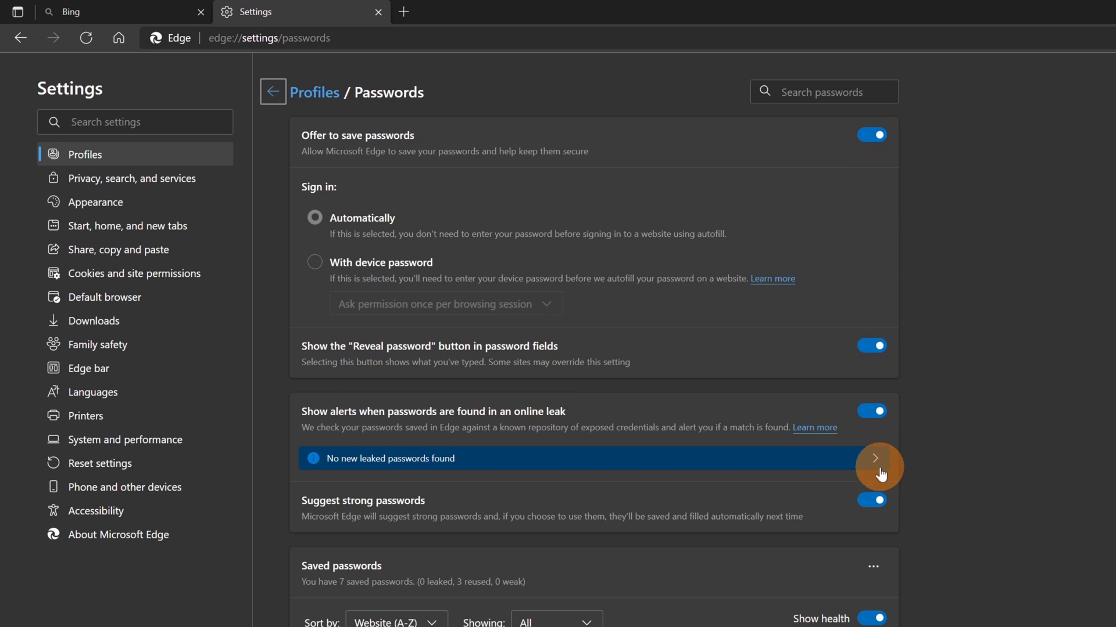
pyautogui.click(871, 499)
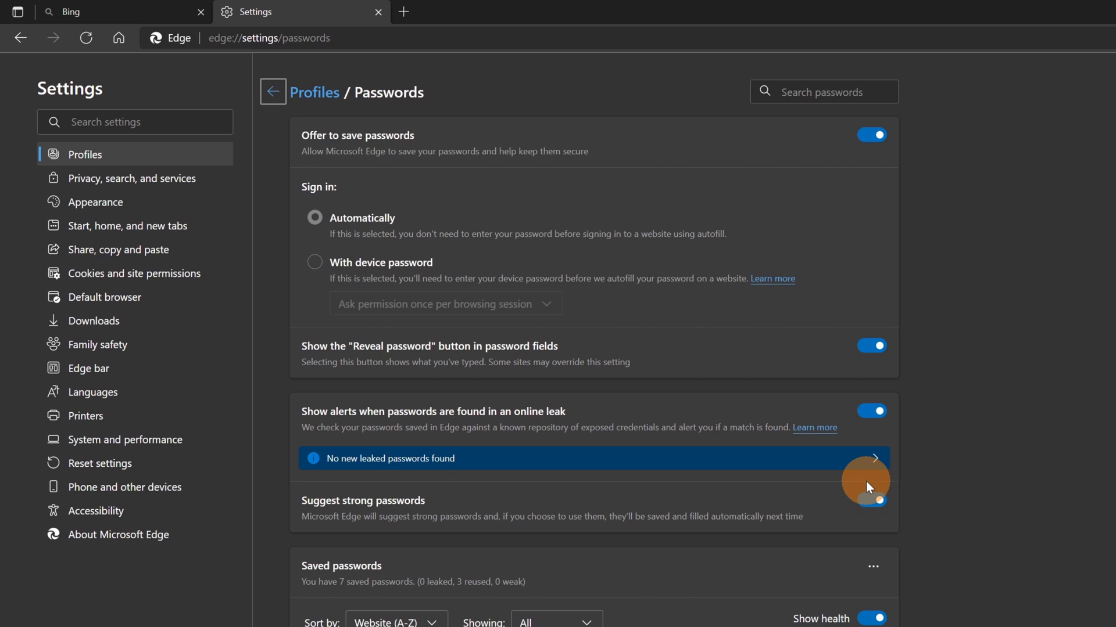
pyautogui.scroll(-3)
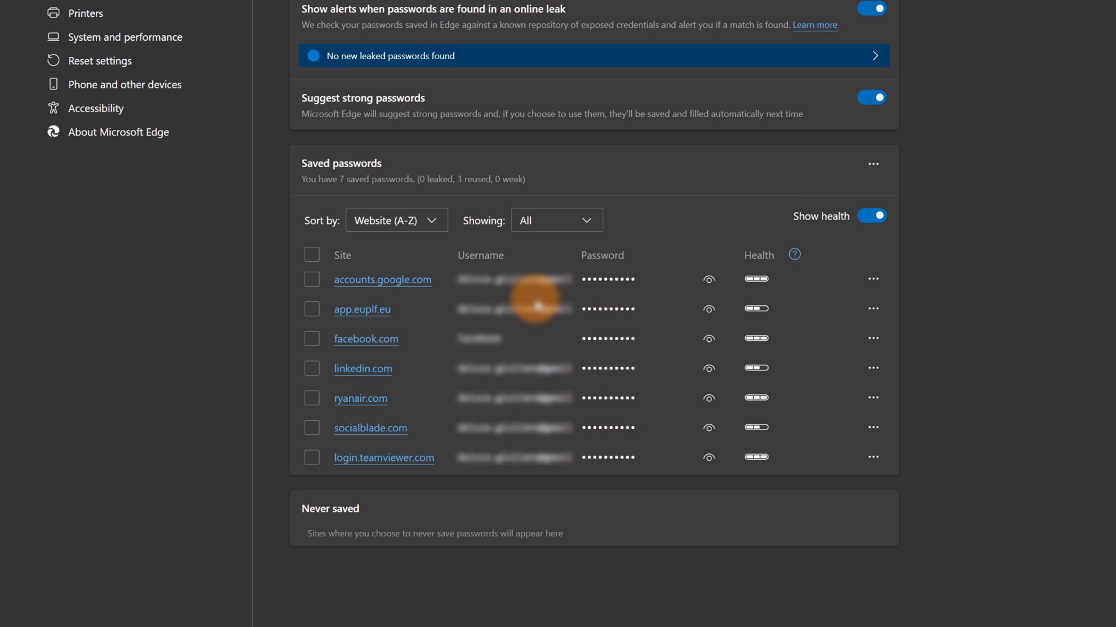
pyautogui.moveTo(415, 388)
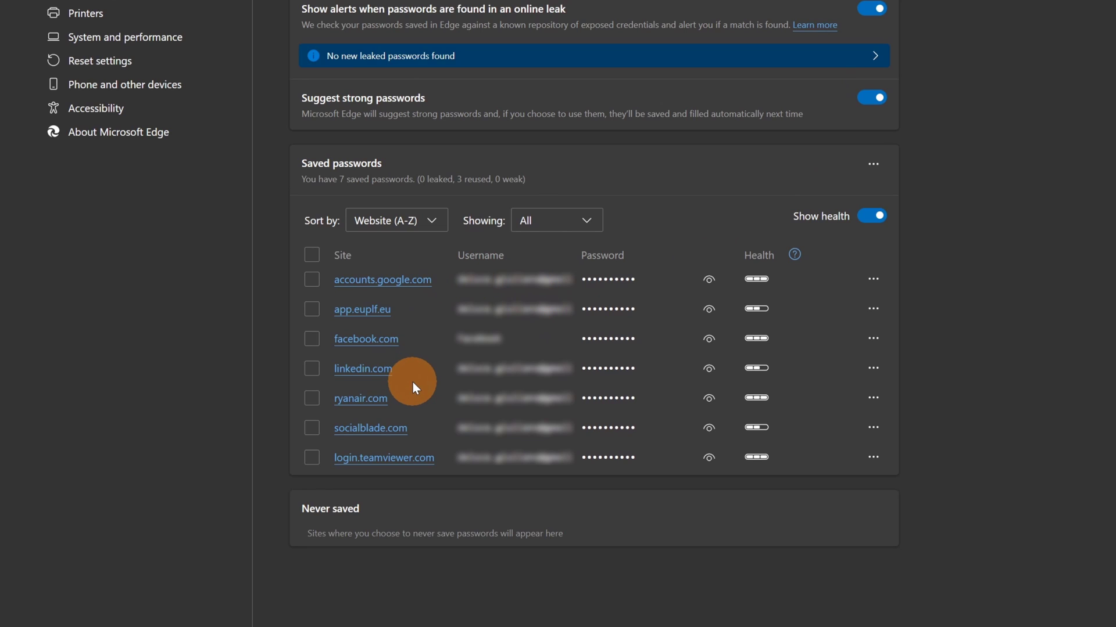
pyautogui.moveTo(623, 289)
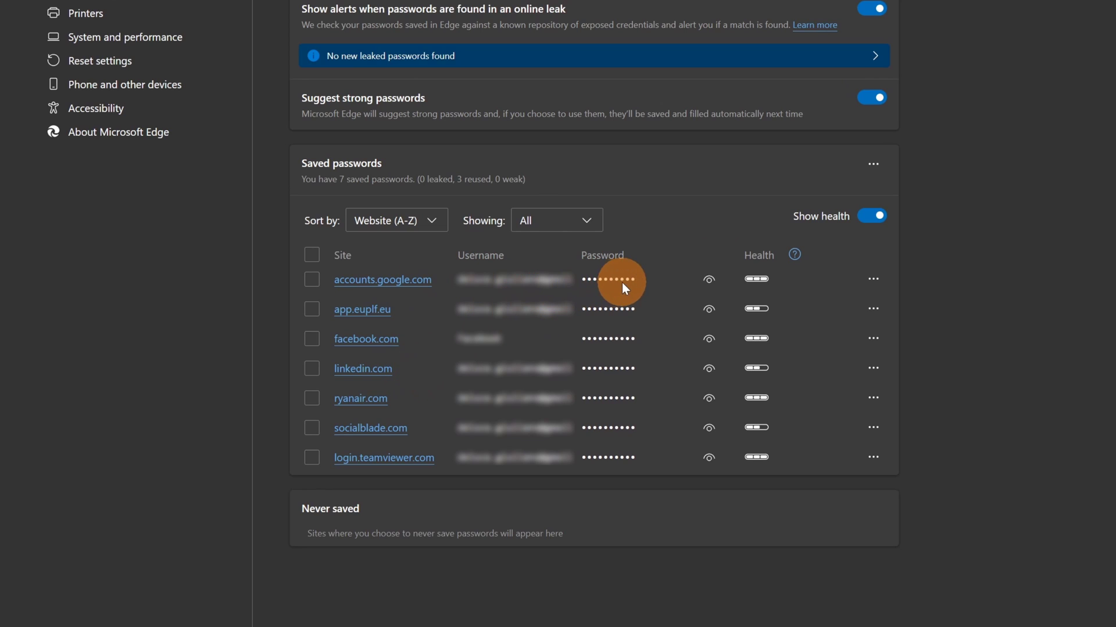
pyautogui.moveTo(708, 279)
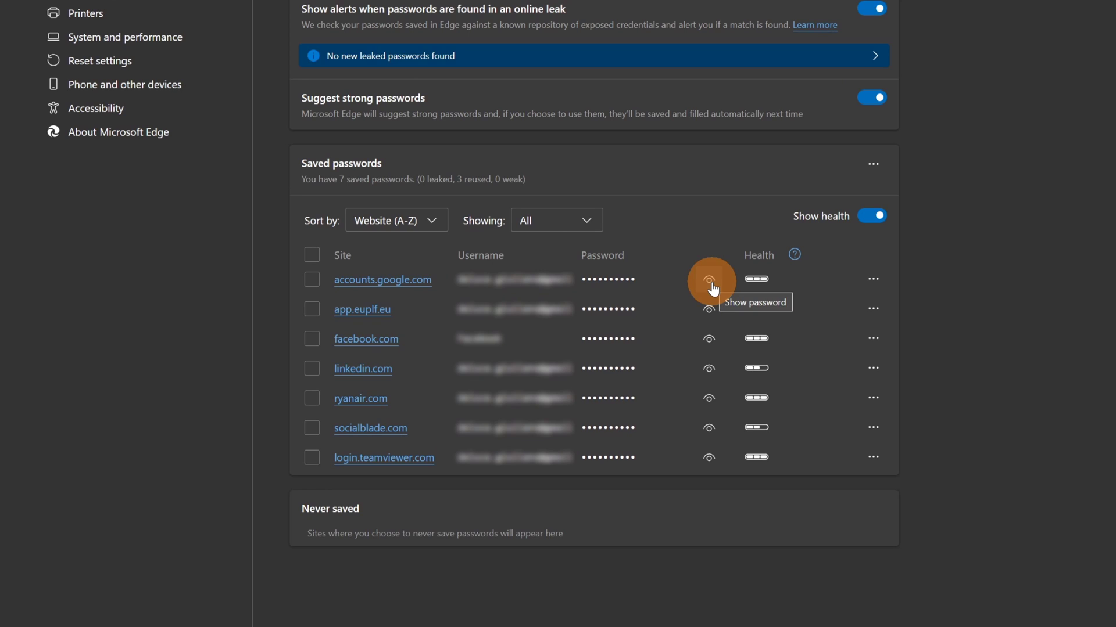
pyautogui.moveTo(636, 284)
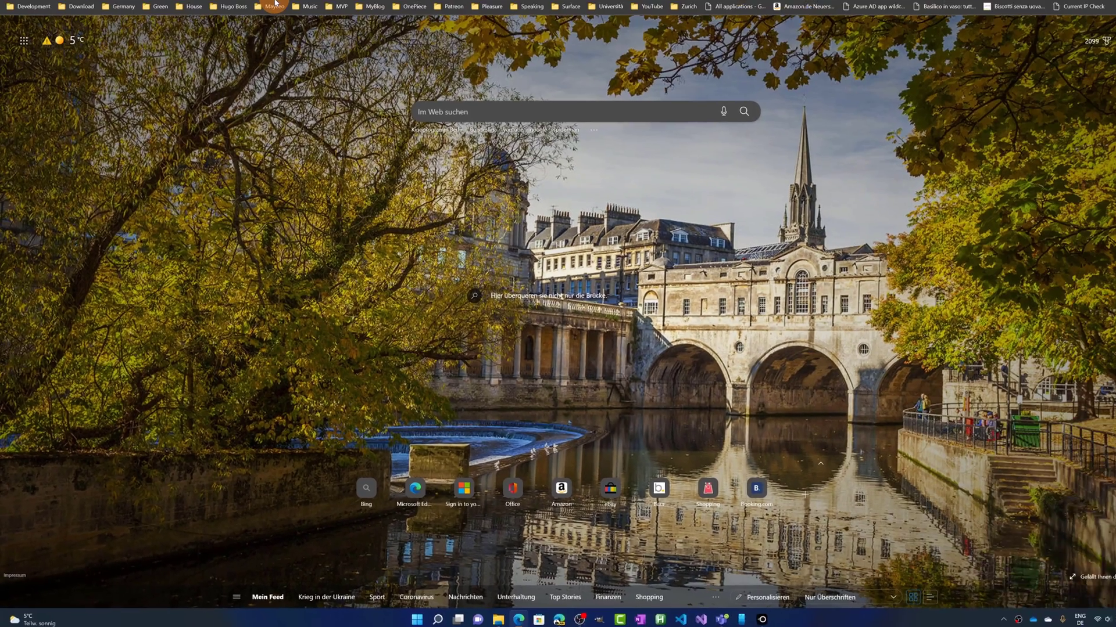
# Go to asroma.com and reach the myASR sign-in form with the Password field selected
pyautogui.write('asroma.com')
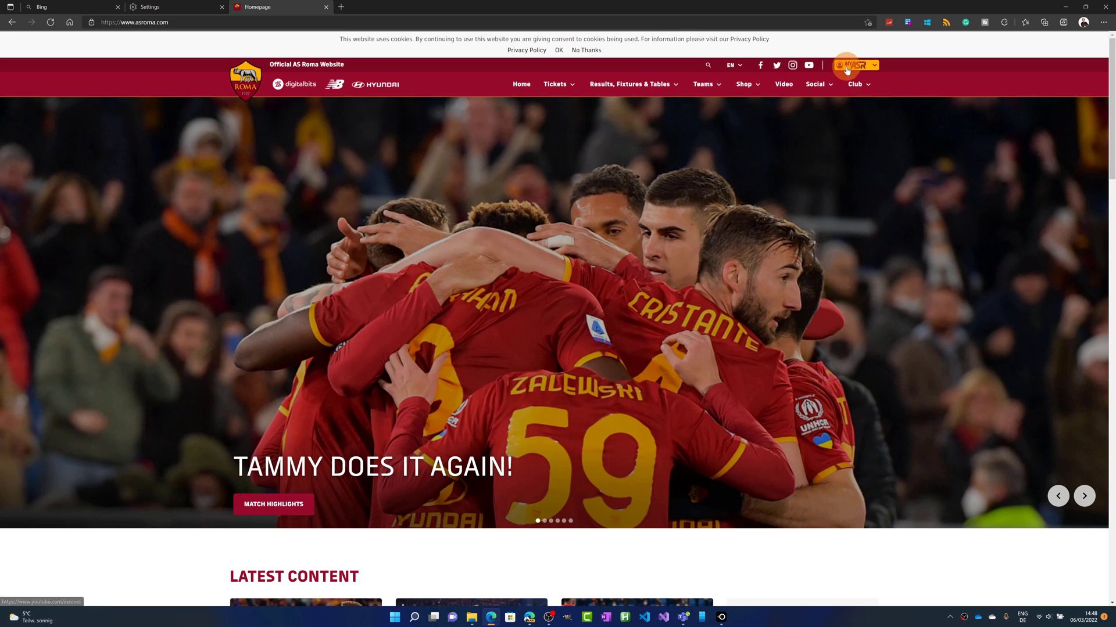
pyautogui.click(853, 65)
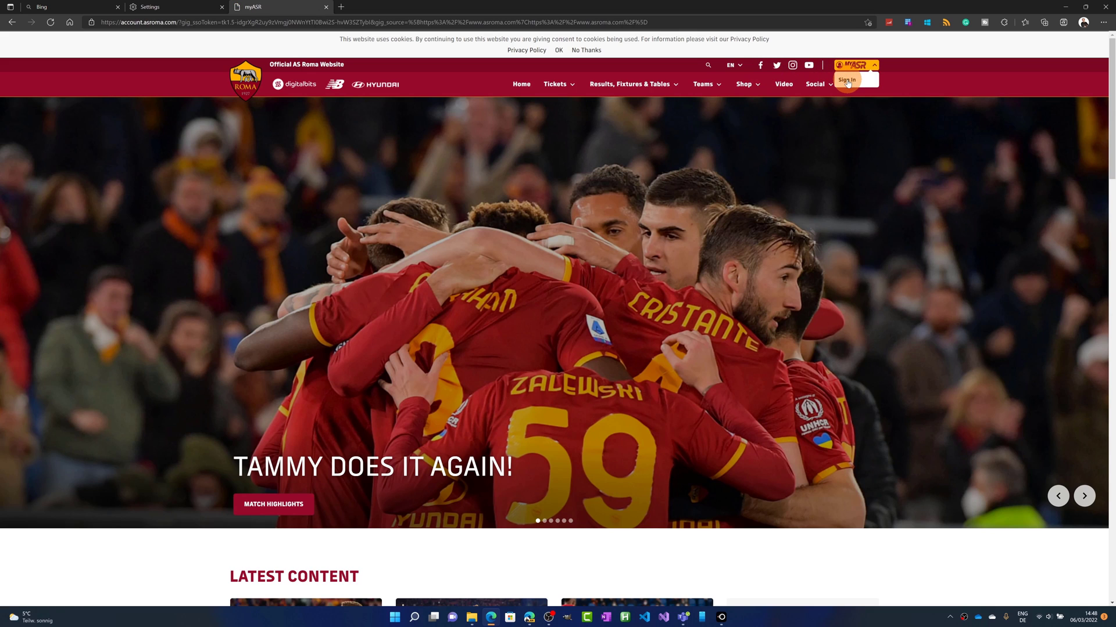
pyautogui.click(847, 79)
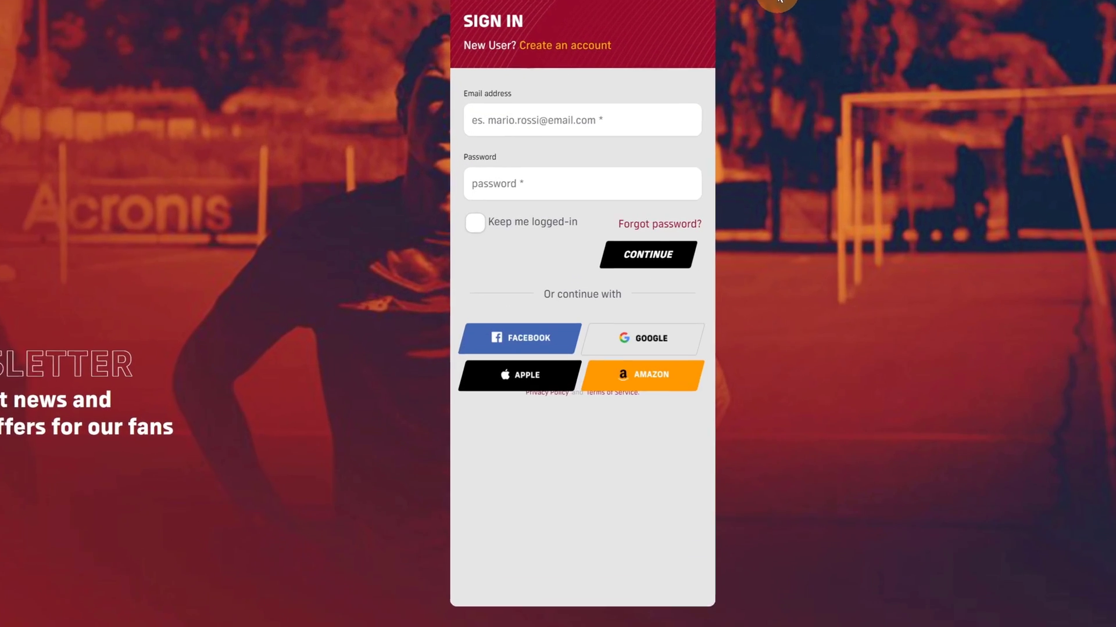
pyautogui.click(560, 180)
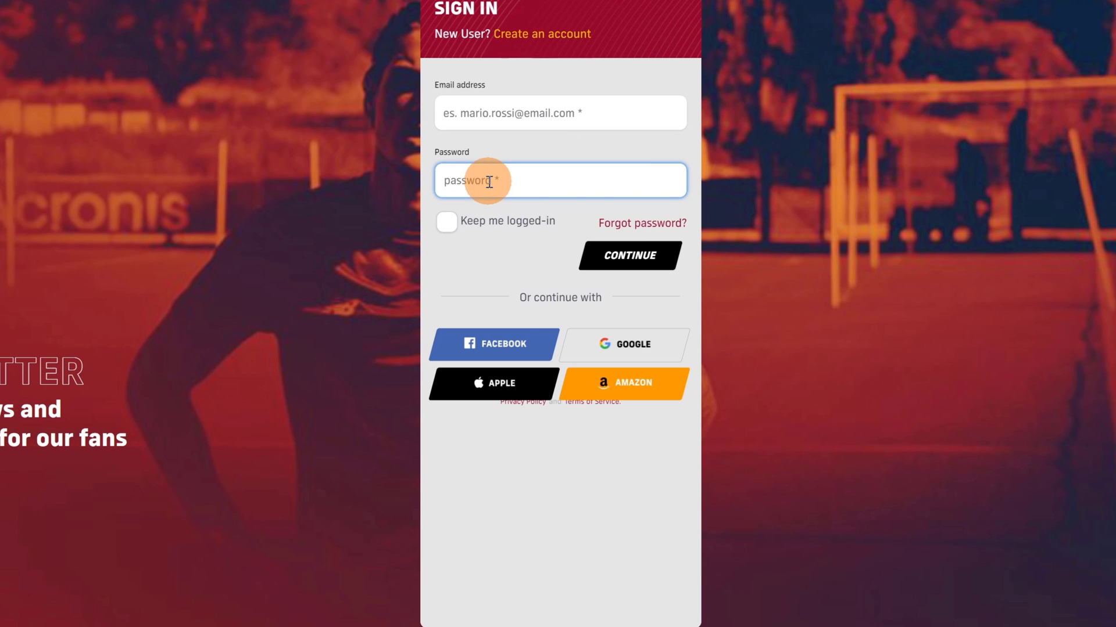
# Have Edge suggest a strong password for the Password field via its context menu
pyautogui.rightClick(488, 180)
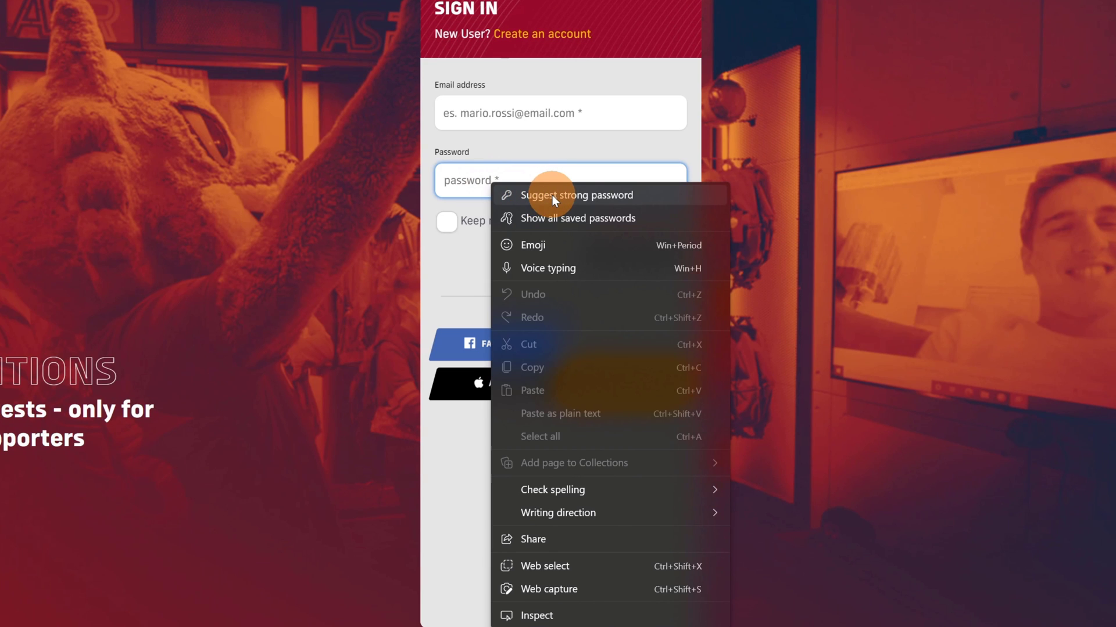
pyautogui.click(576, 195)
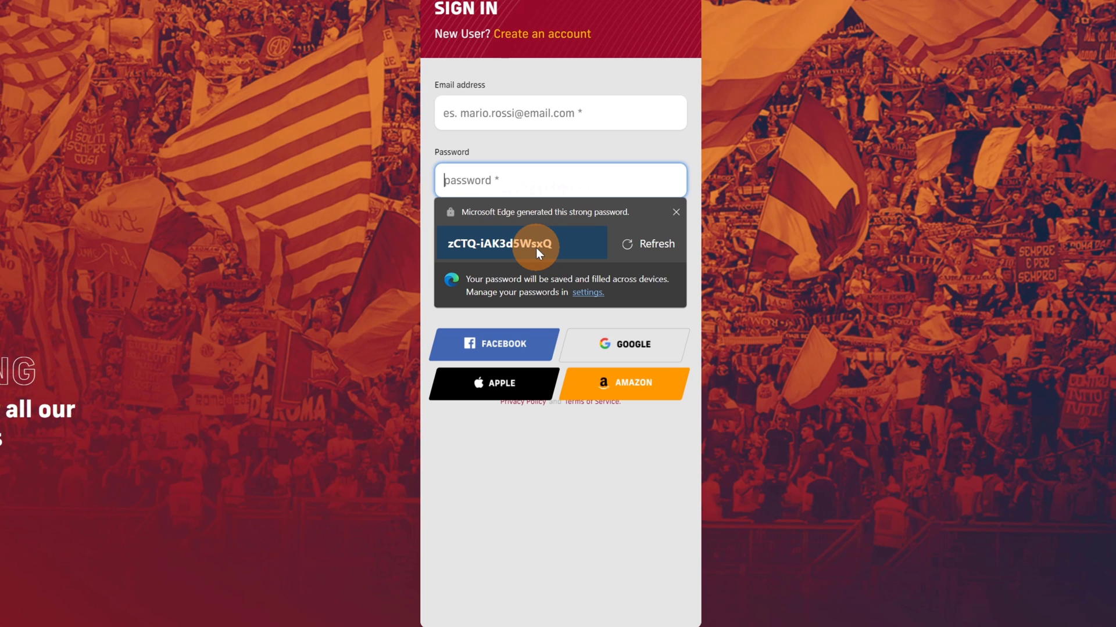
pyautogui.write('password')
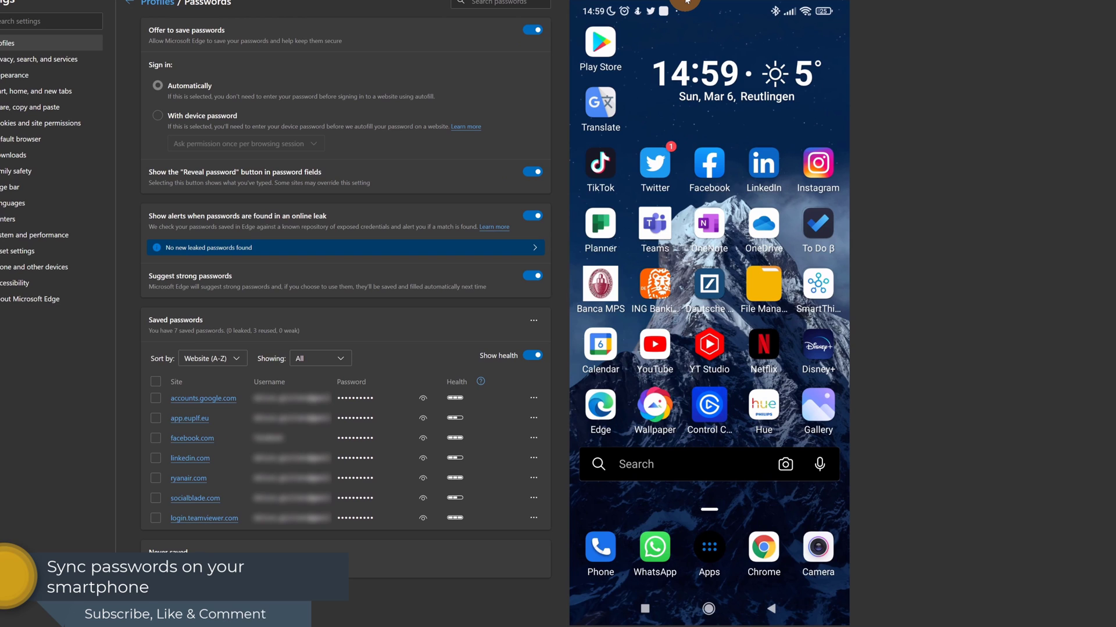
# Search the Play Store for 'authe' and show Microsoft Authenticator listed as installed
pyautogui.click(708, 464)
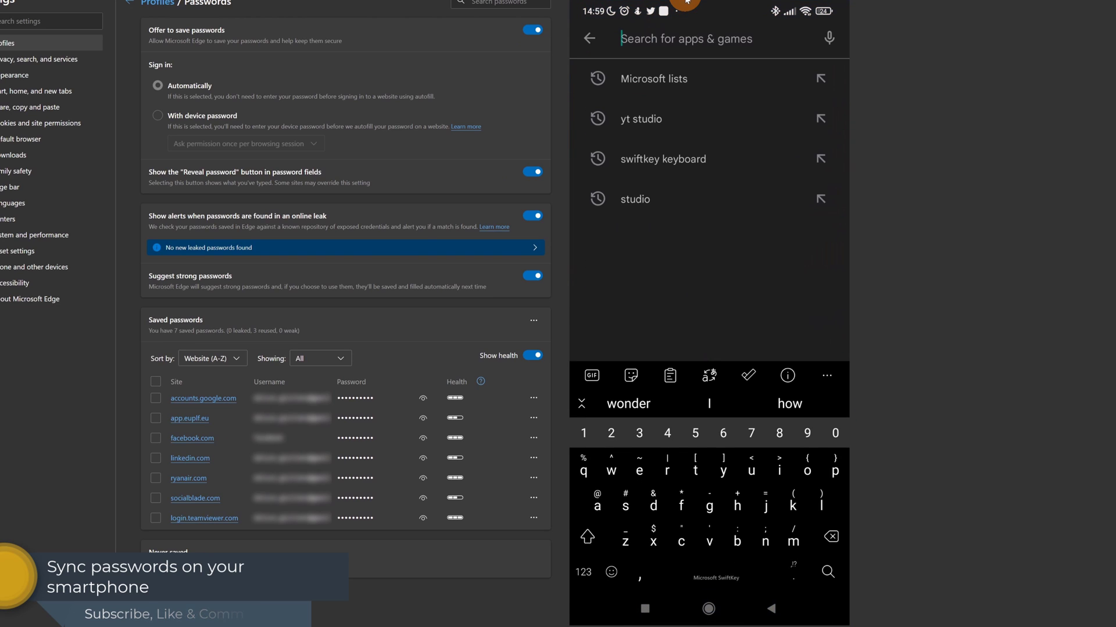
pyautogui.write('authe')
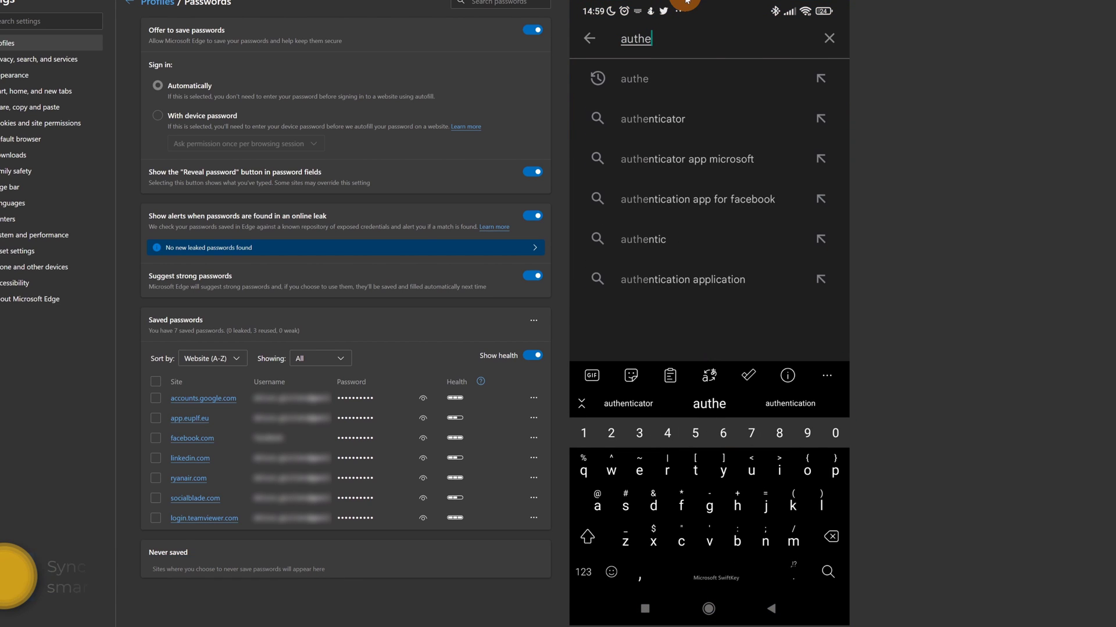
pyautogui.click(651, 118)
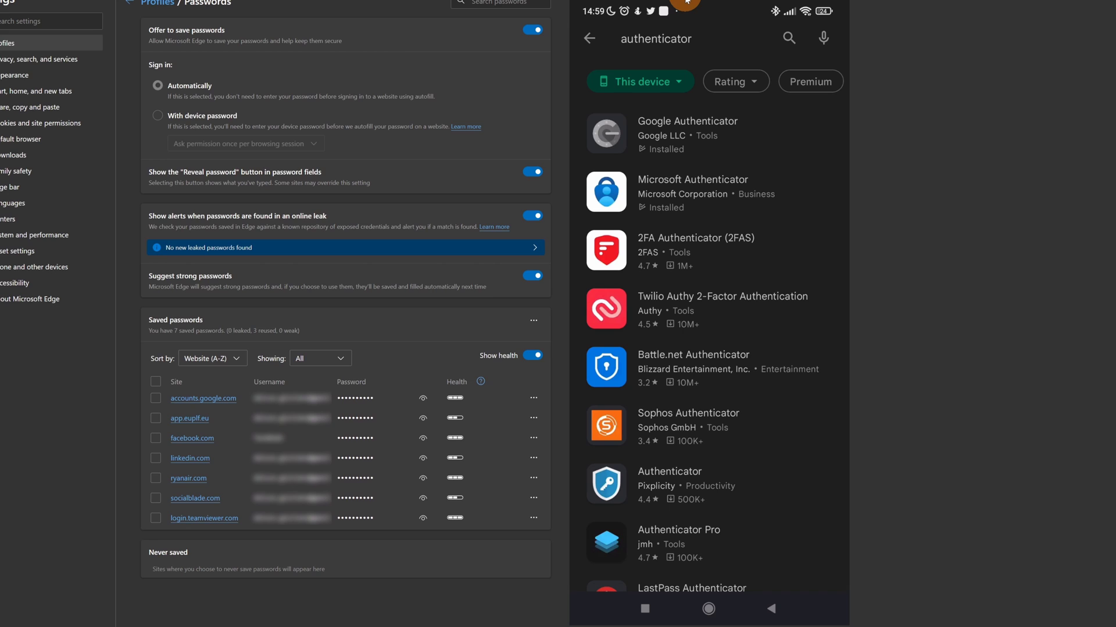
pyautogui.click(693, 192)
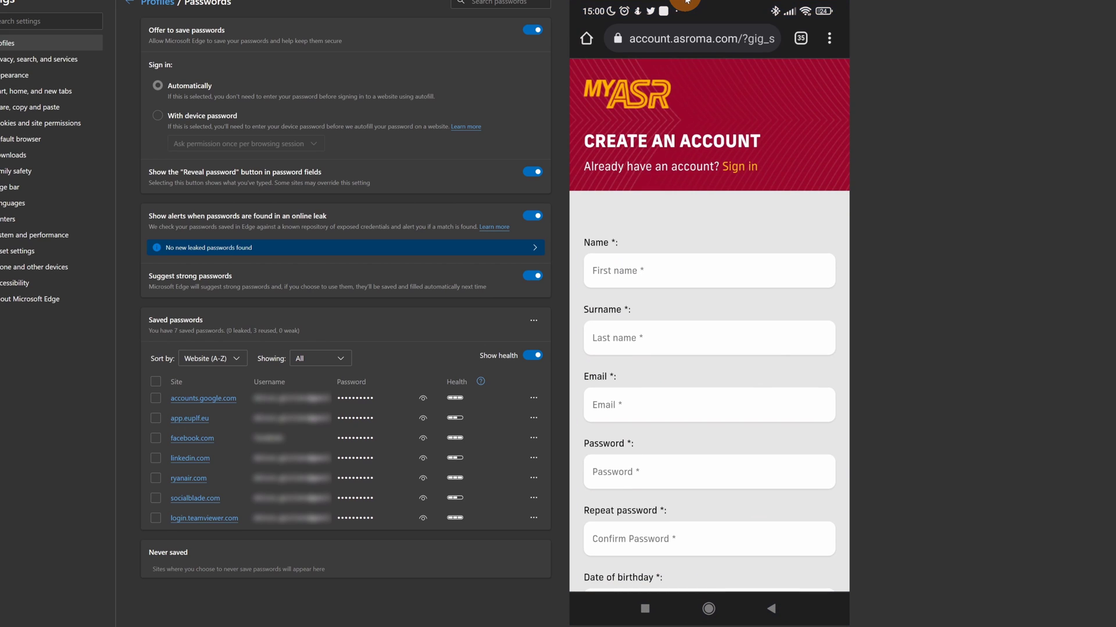
# Scroll the myASR create-account form to the password, repeat password and birthday fields
pyautogui.scroll(-3)
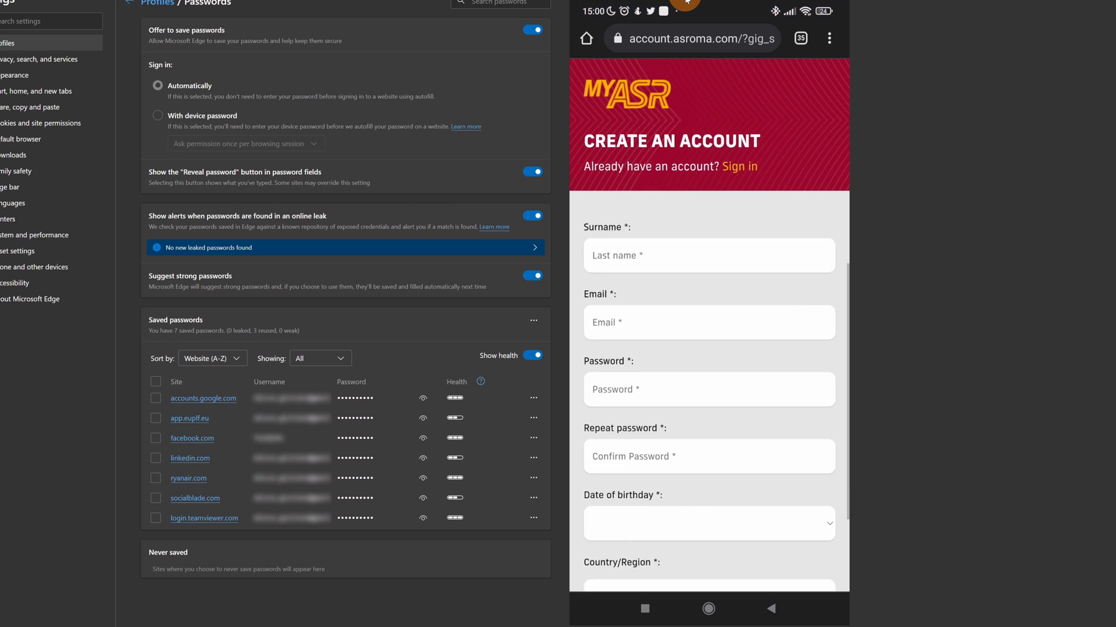
pyautogui.scroll(-3)
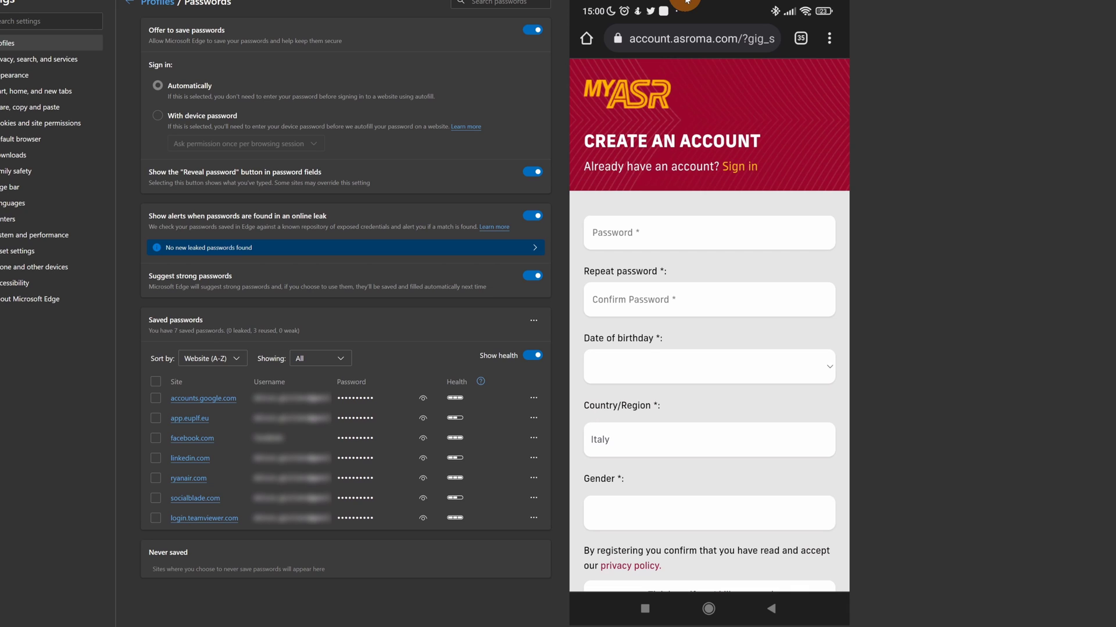
pyautogui.scroll(-3)
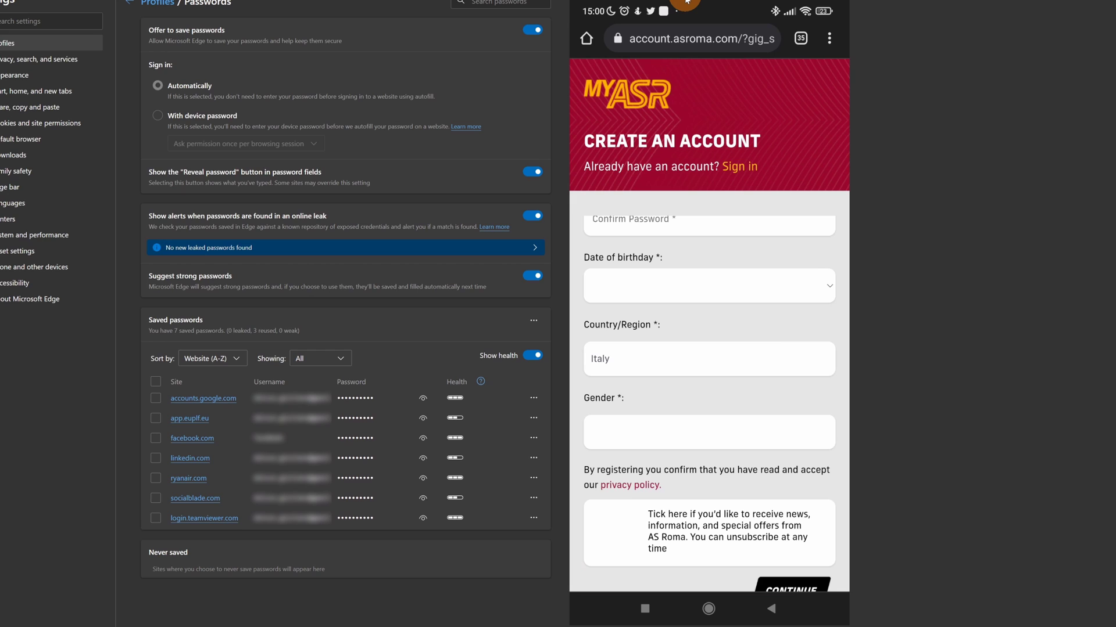
pyautogui.click(708, 293)
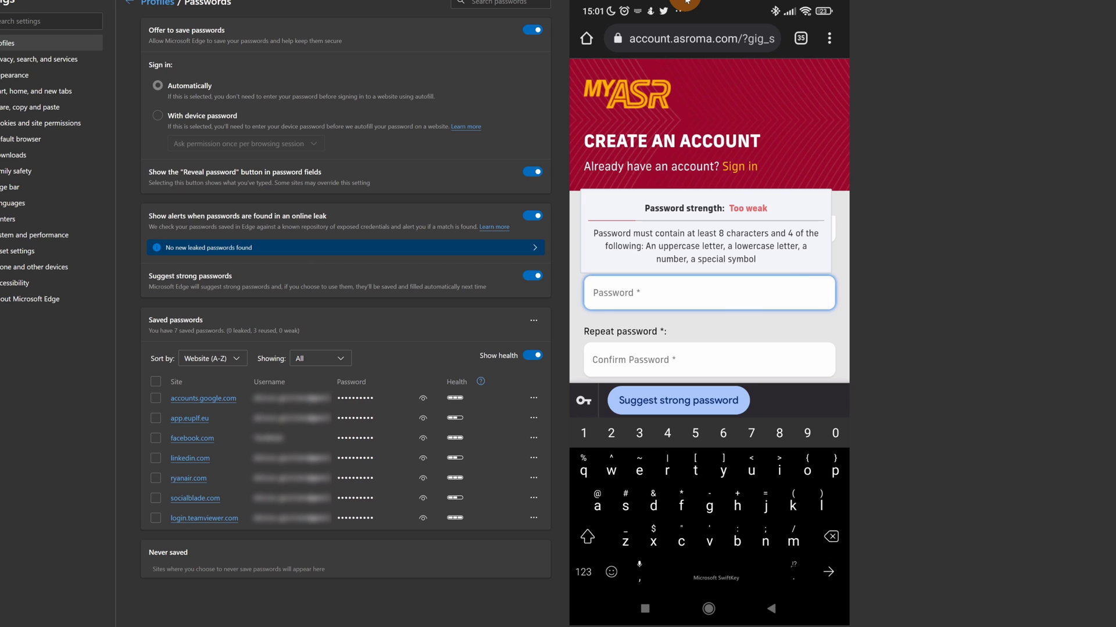
pyautogui.click(678, 400)
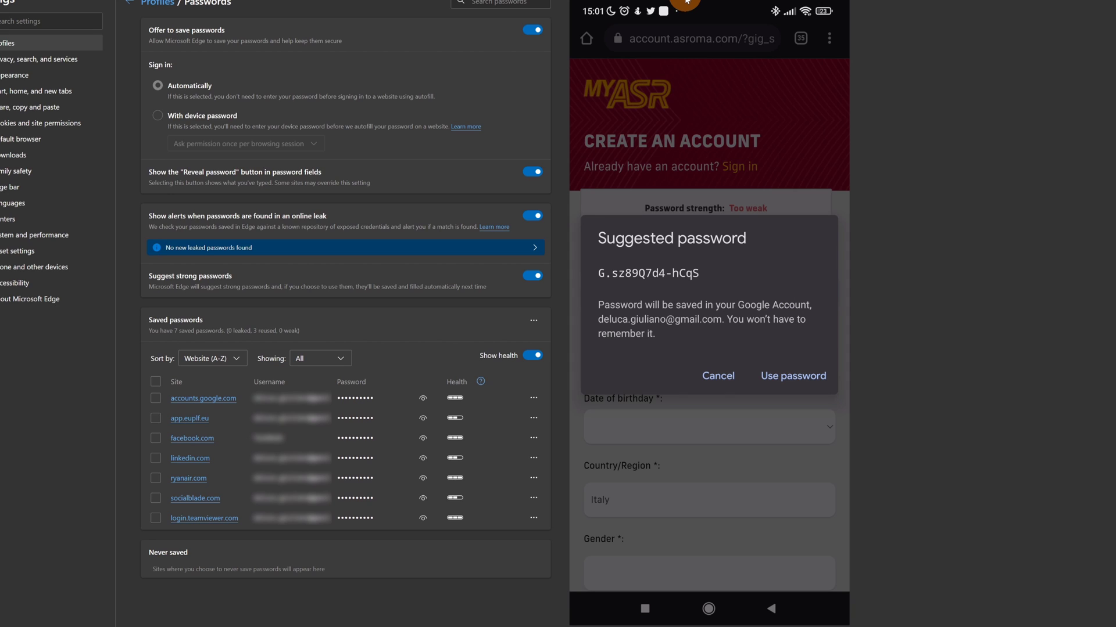
pyautogui.click(718, 375)
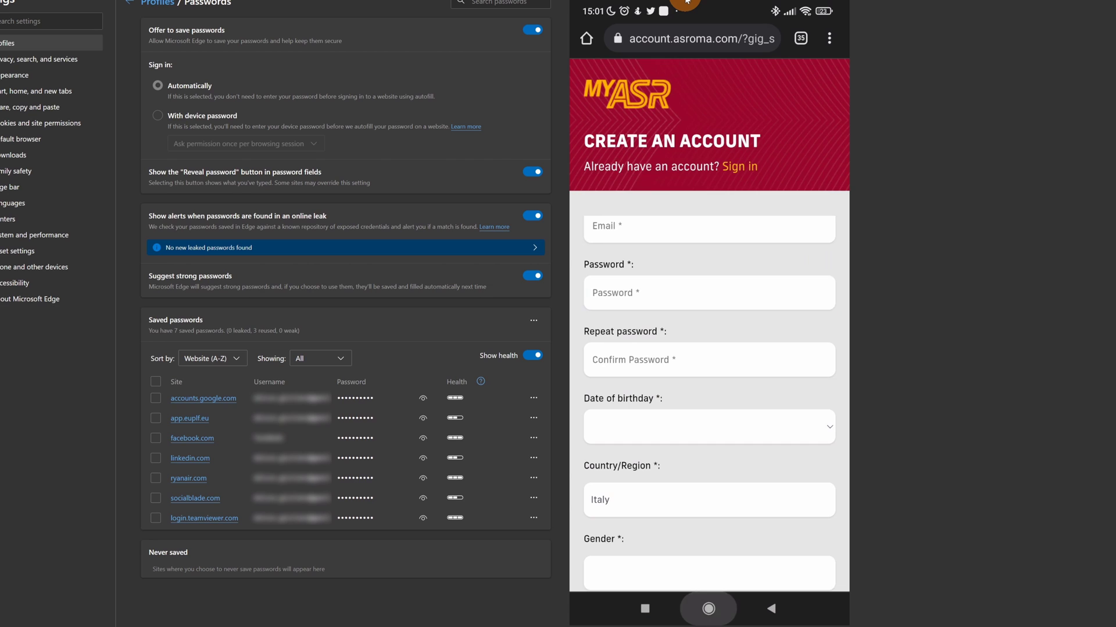
# Find Authenticator via the phone's app search for 'auth' and reach its Settings screen
pyautogui.click(708, 608)
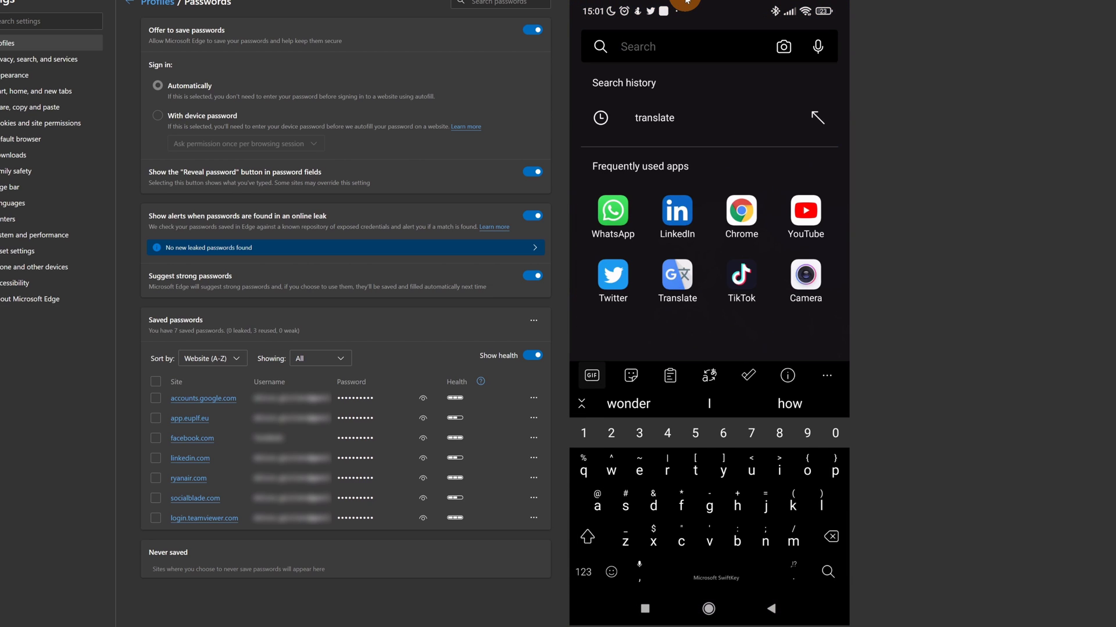
pyautogui.write('auth')
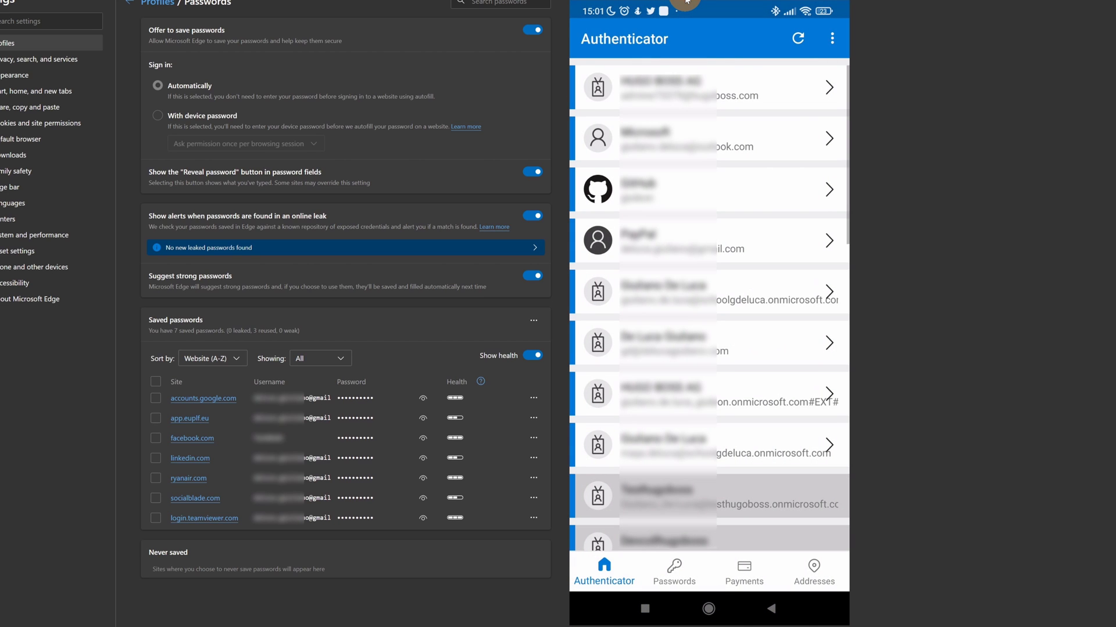
pyautogui.click(832, 37)
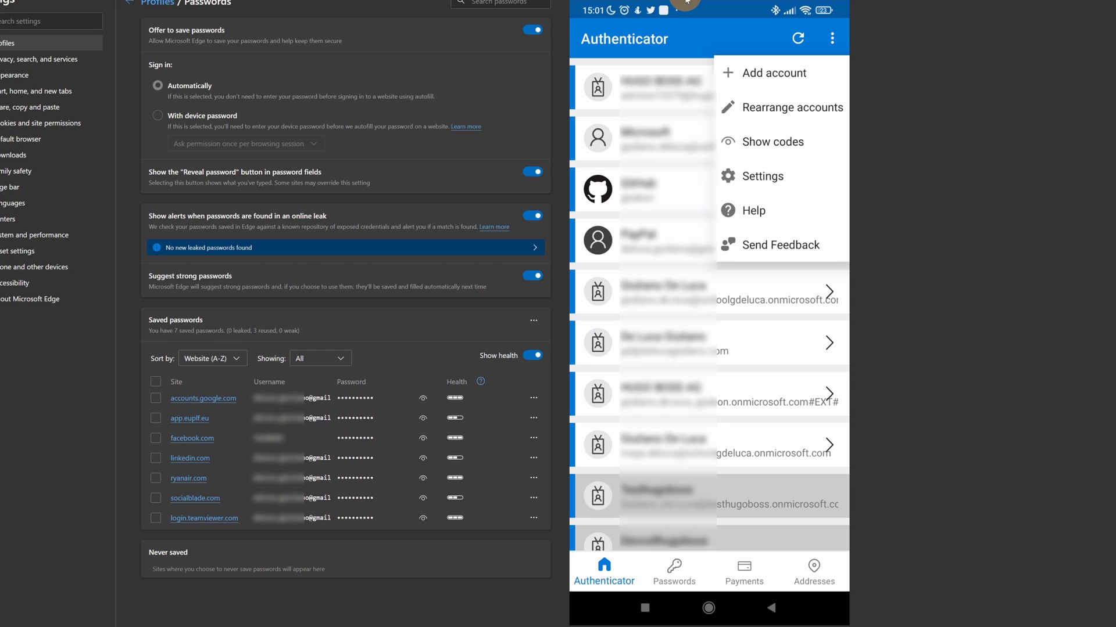
pyautogui.click(762, 175)
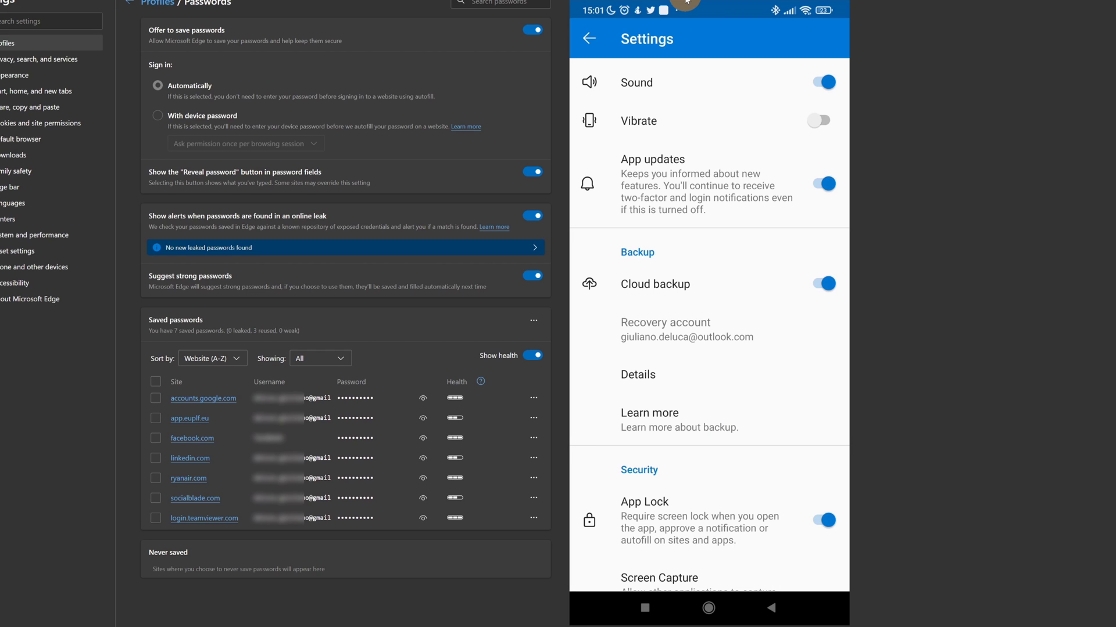
# Scroll through Settings to the Autofill options confirming Authenticator as autofill provider, then return to accounts
pyautogui.scroll(-3)
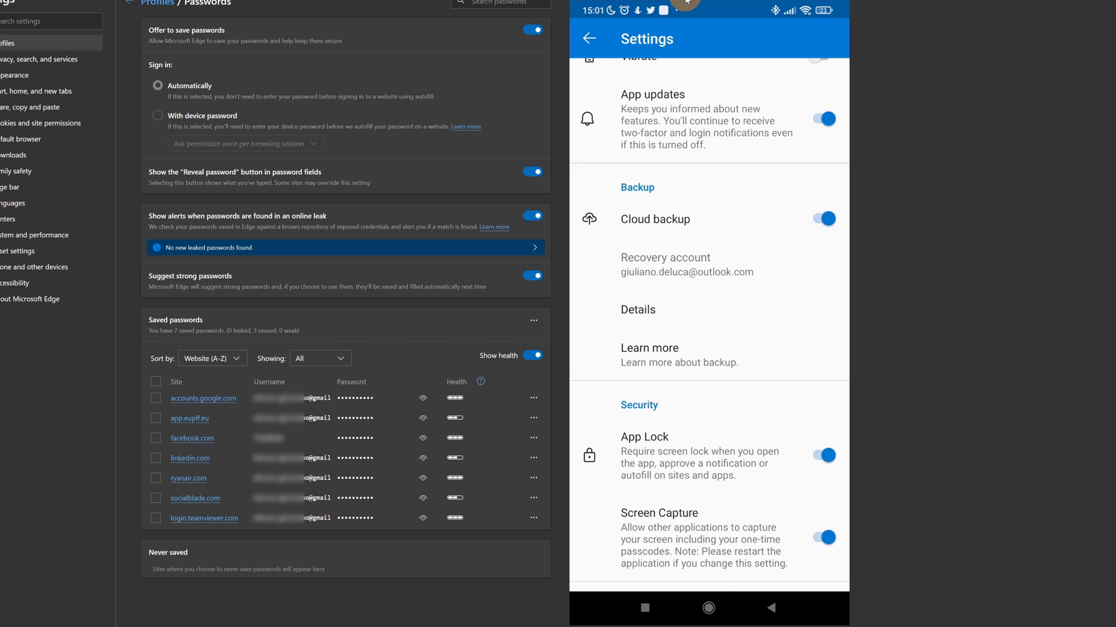
pyautogui.scroll(-3)
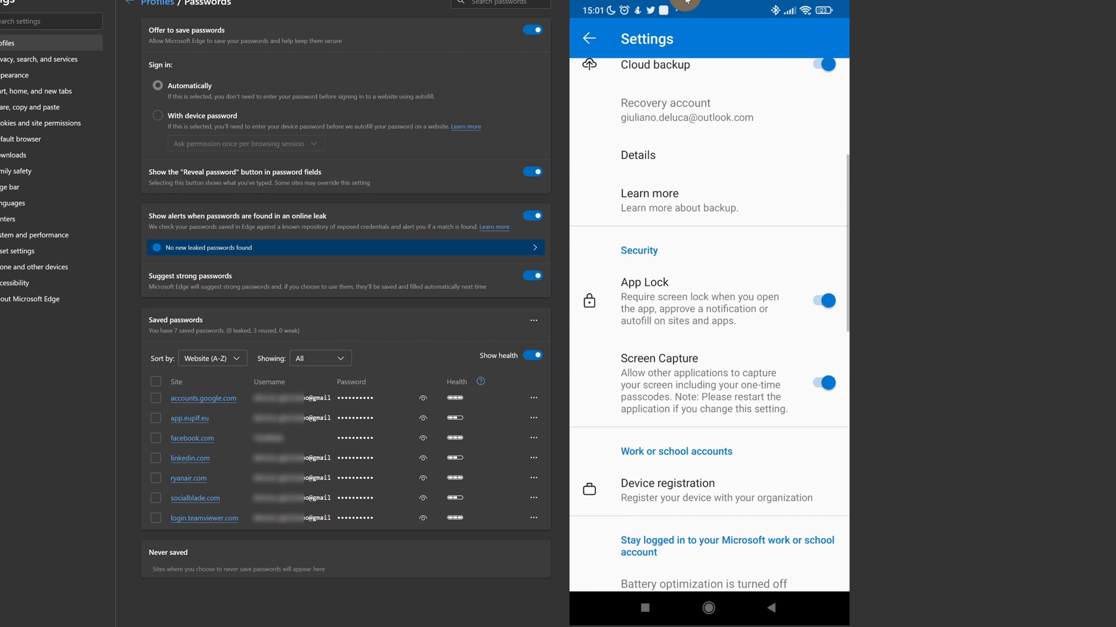
pyautogui.scroll(-3)
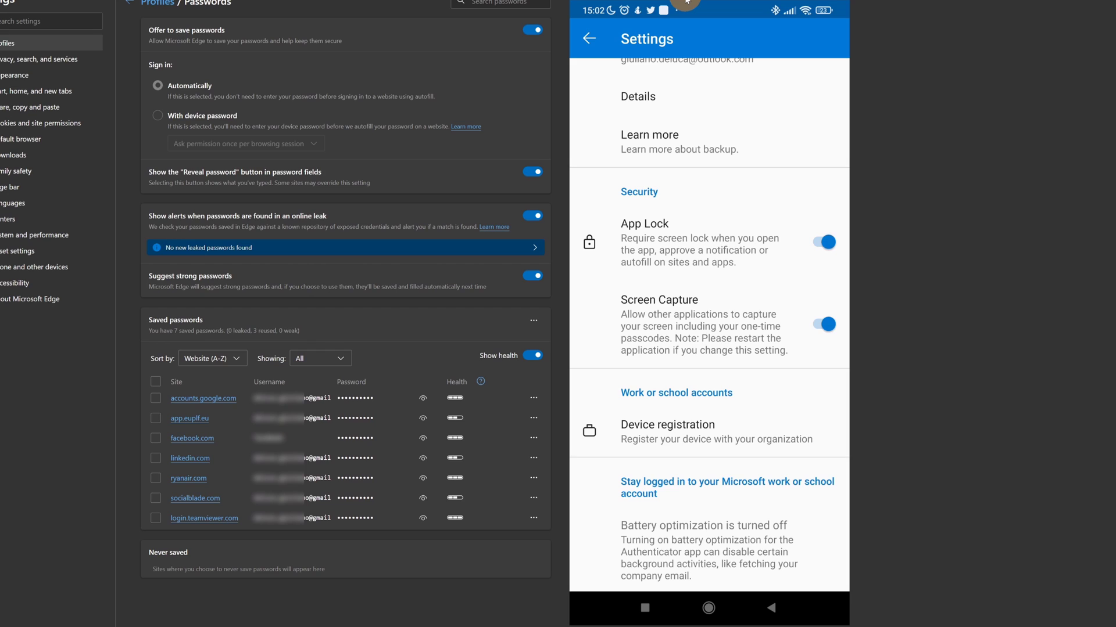
pyautogui.scroll(-3)
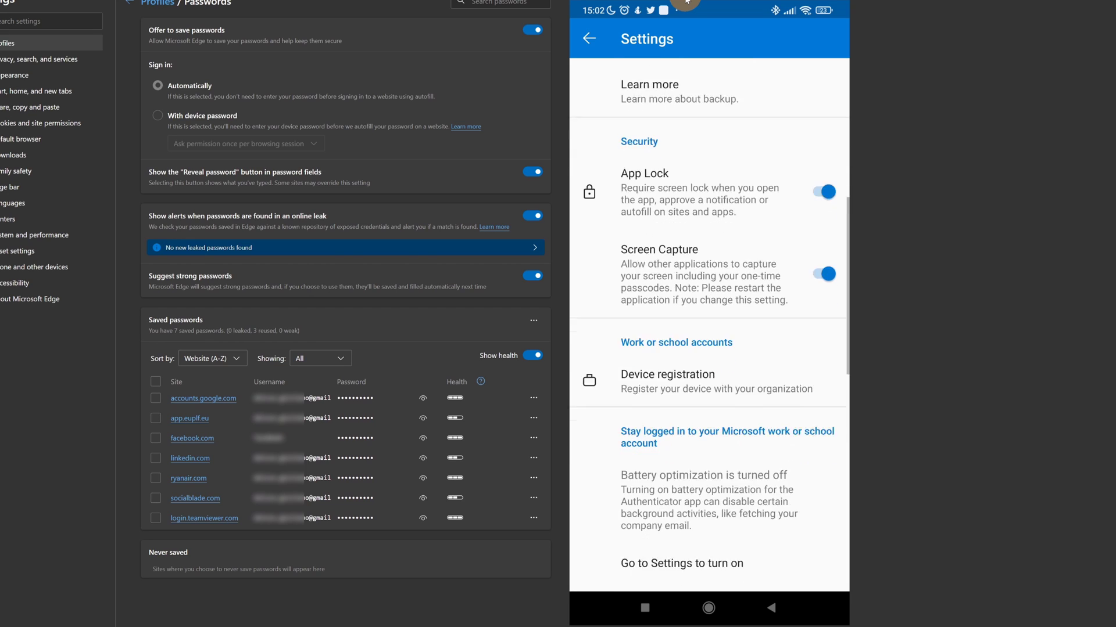
pyautogui.scroll(-3)
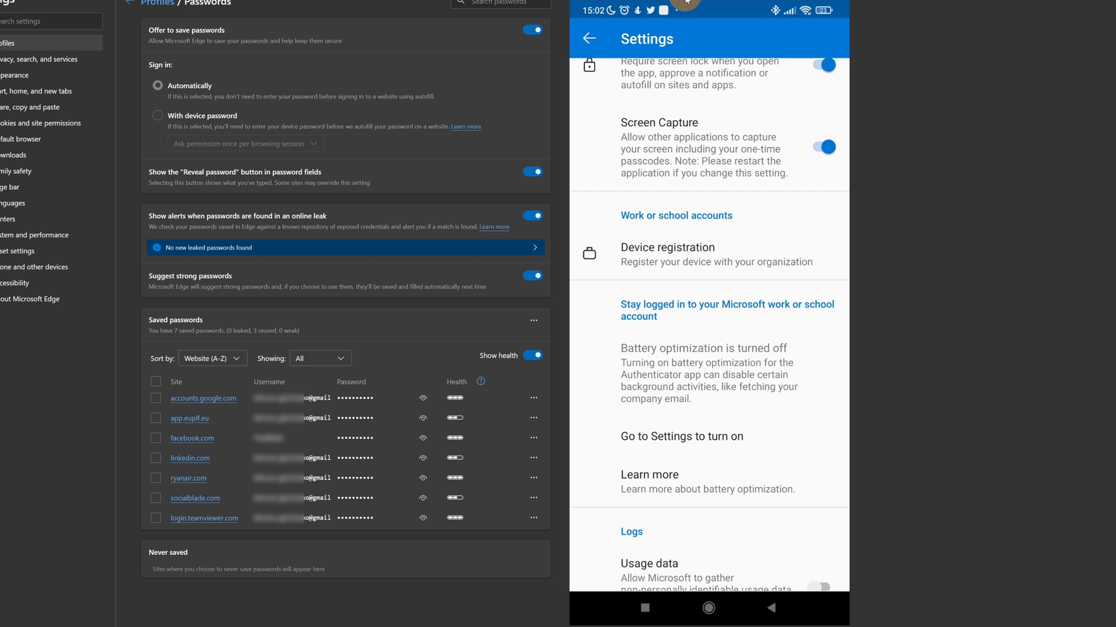
pyautogui.scroll(-3)
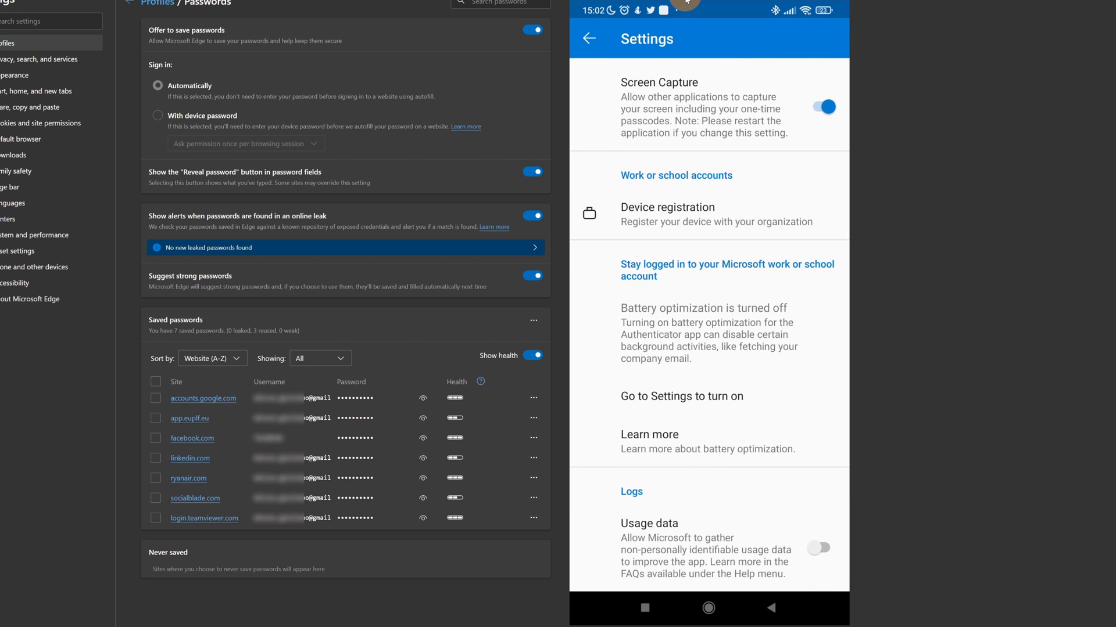
pyautogui.scroll(-3)
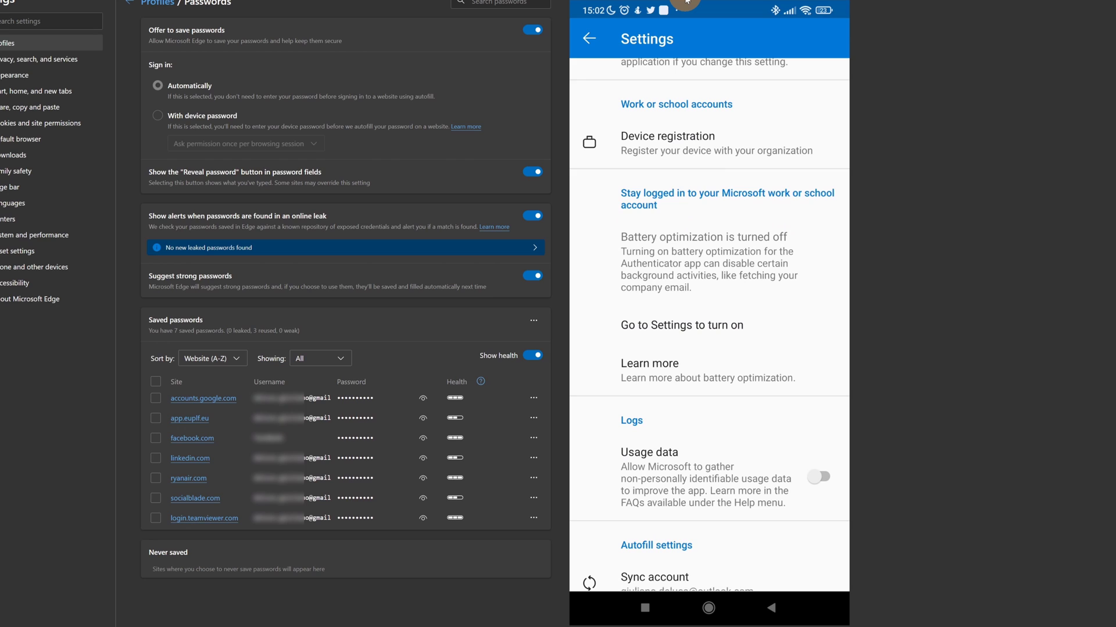
pyautogui.scroll(-3)
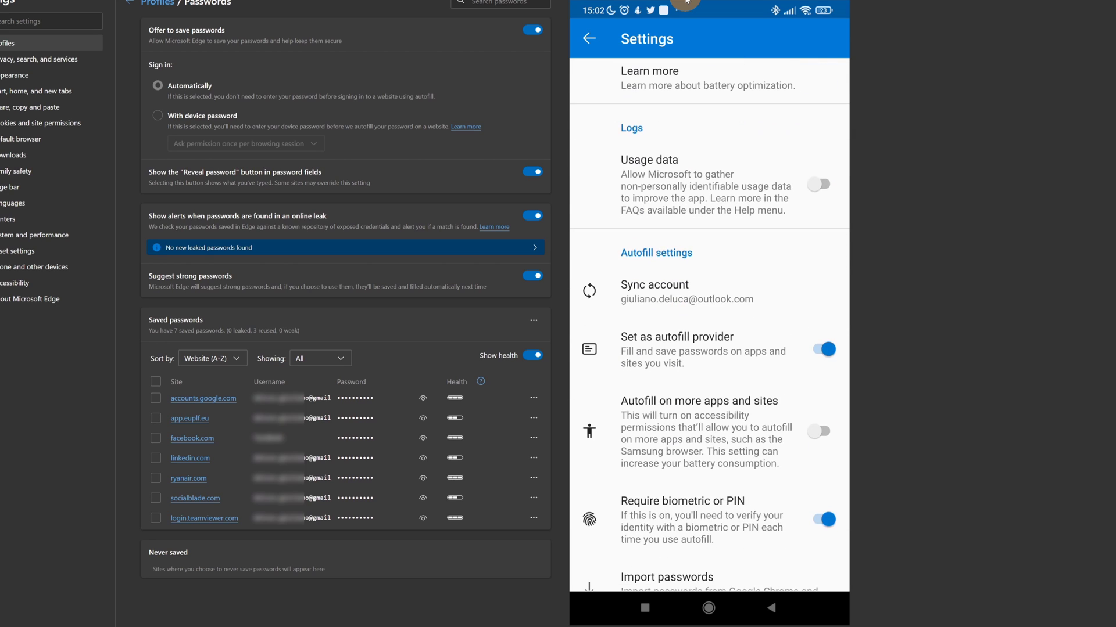
pyautogui.scroll(-3)
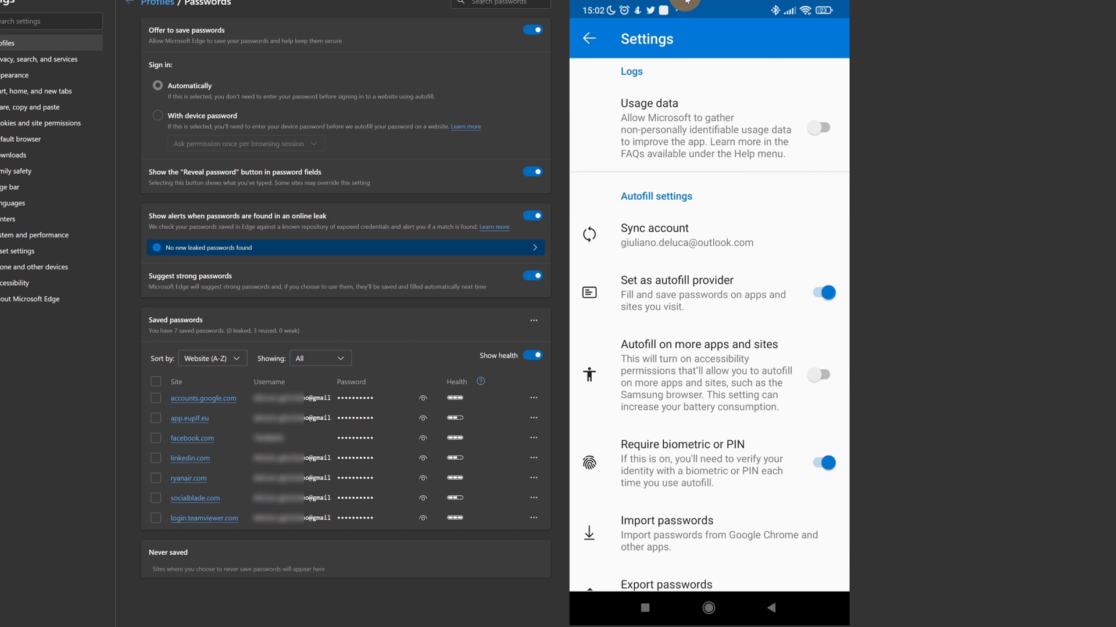
pyautogui.scroll(-3)
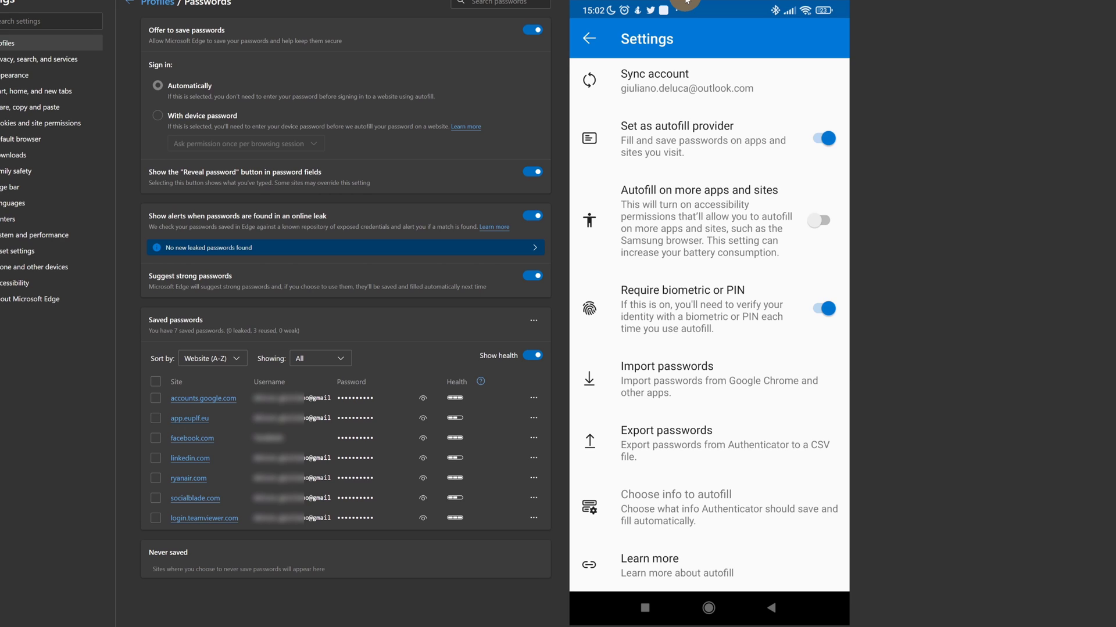
pyautogui.click(589, 39)
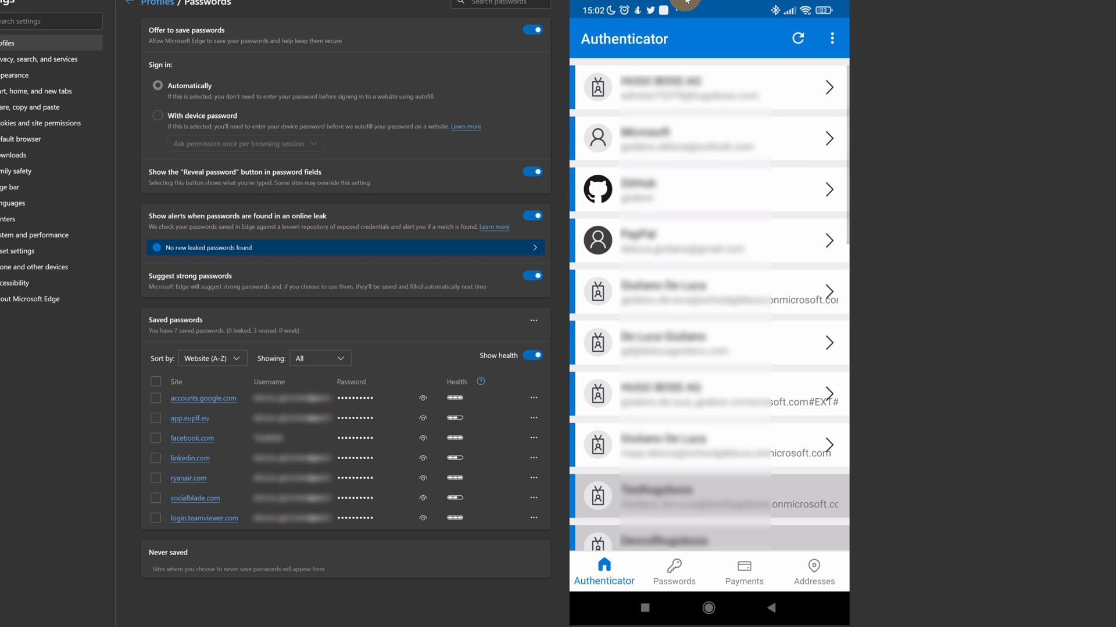
pyautogui.click(672, 573)
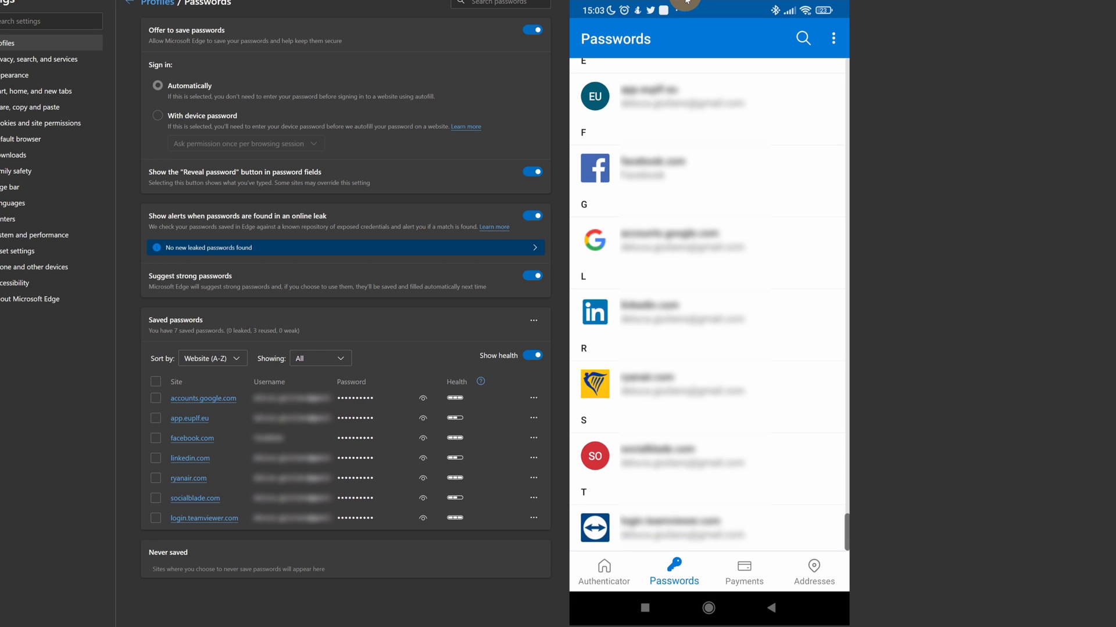
pyautogui.scroll(-3)
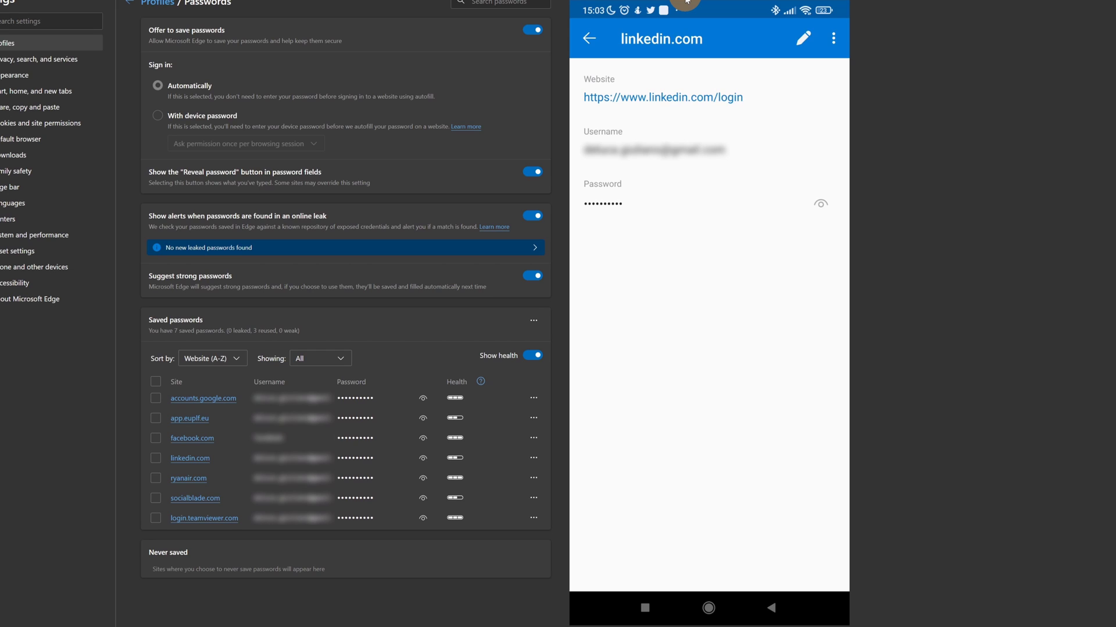
pyautogui.click(588, 39)
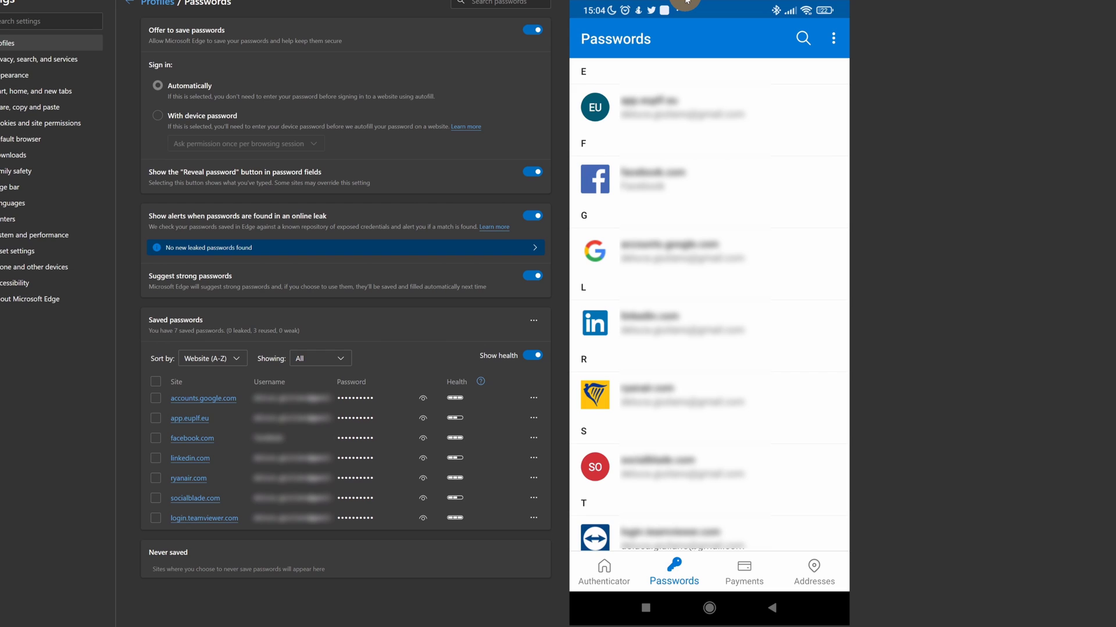
pyautogui.click(604, 571)
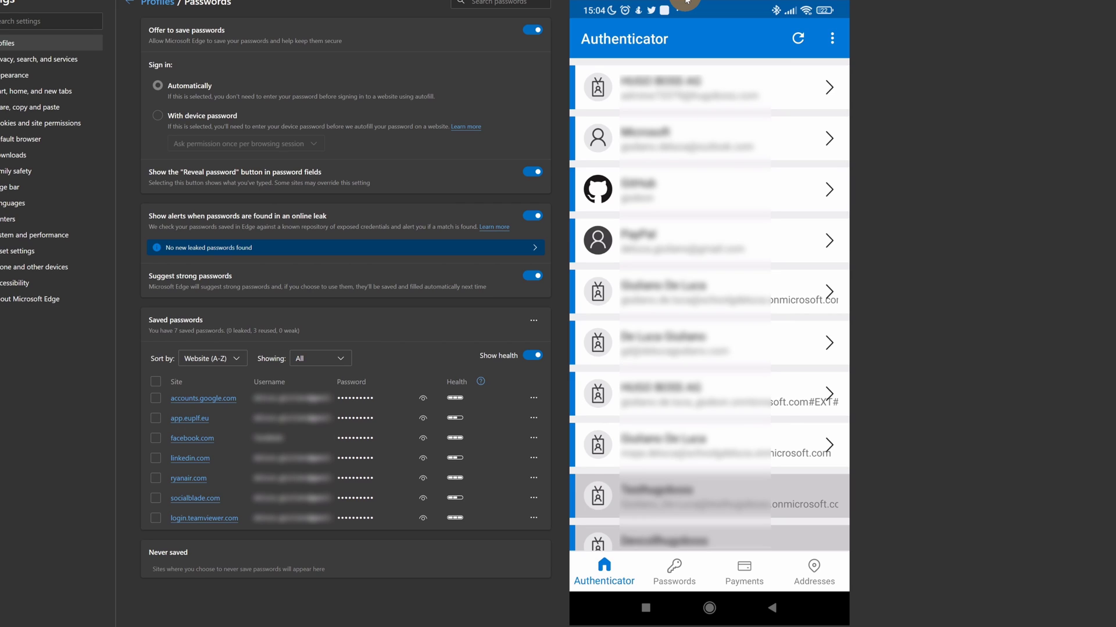
pyautogui.click(743, 572)
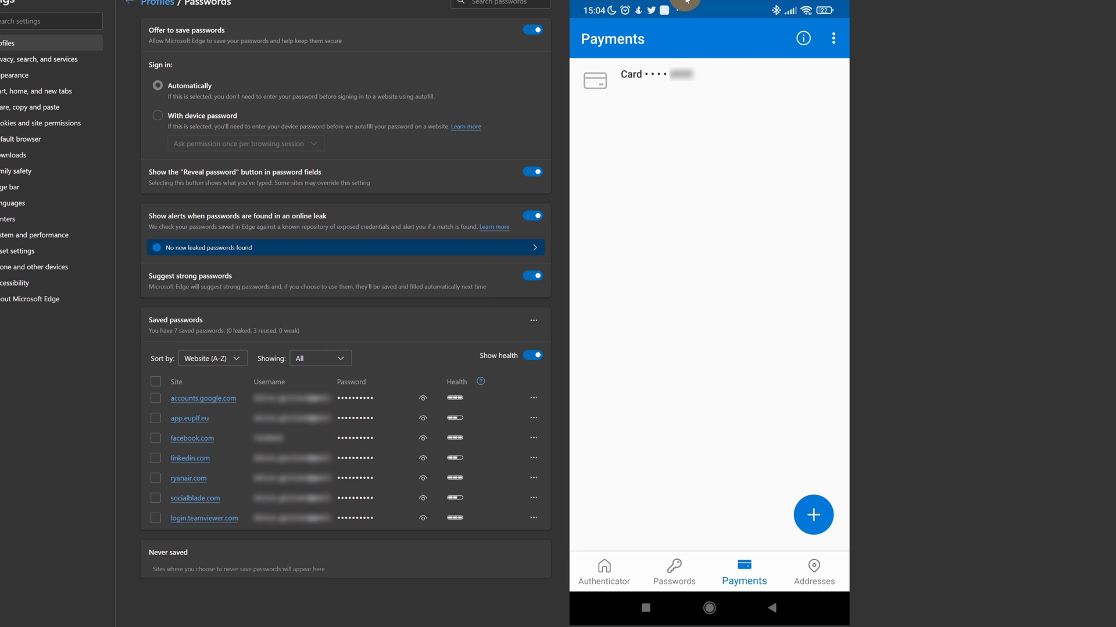
pyautogui.click(813, 570)
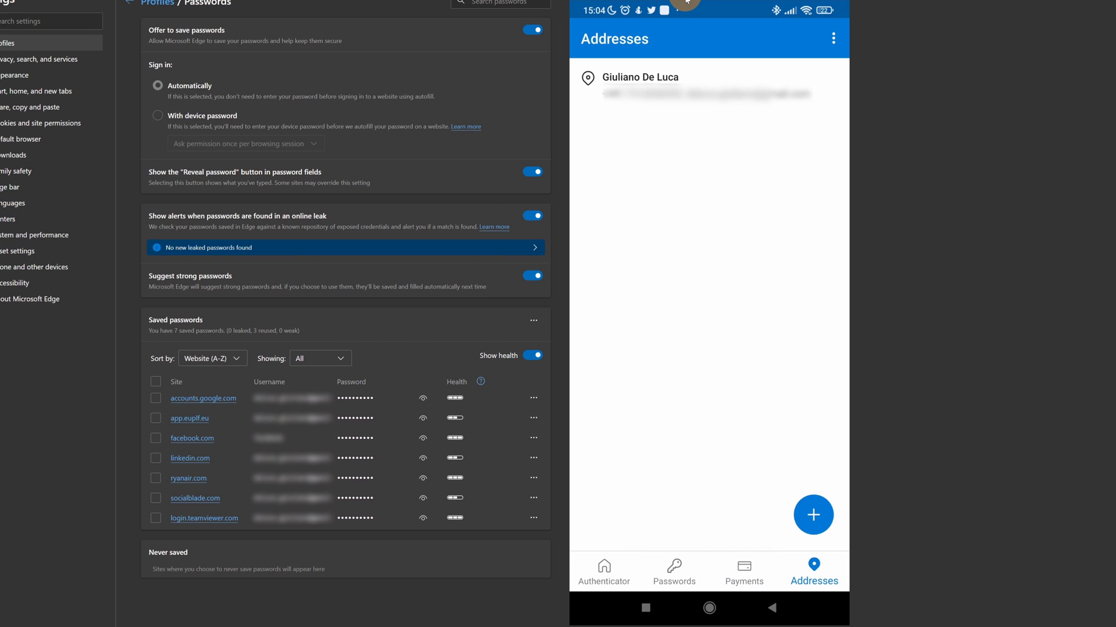
pyautogui.click(604, 572)
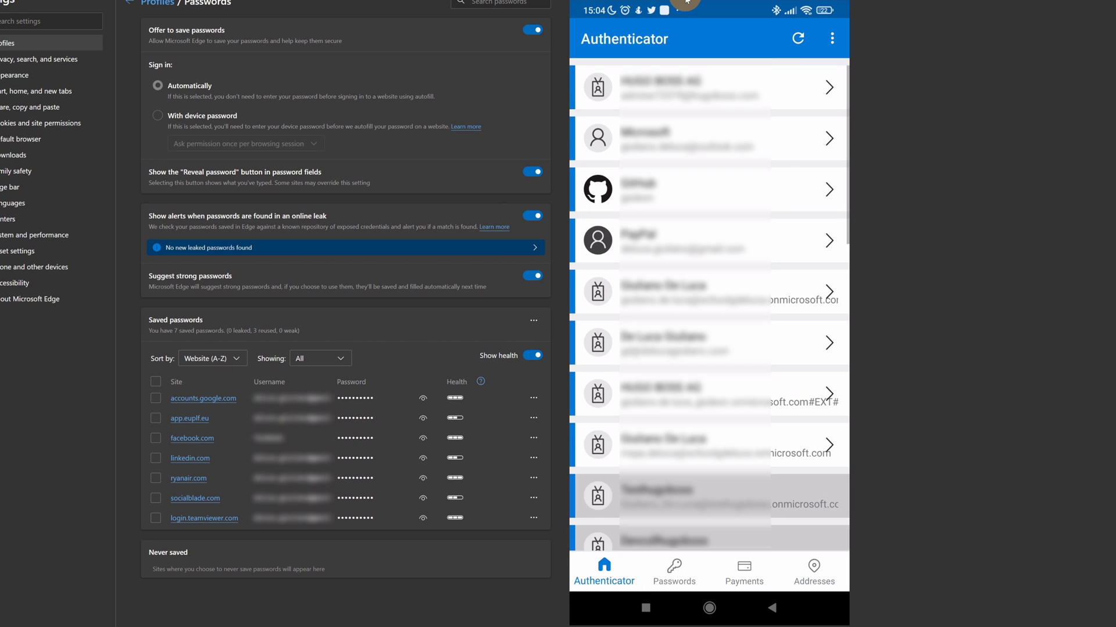